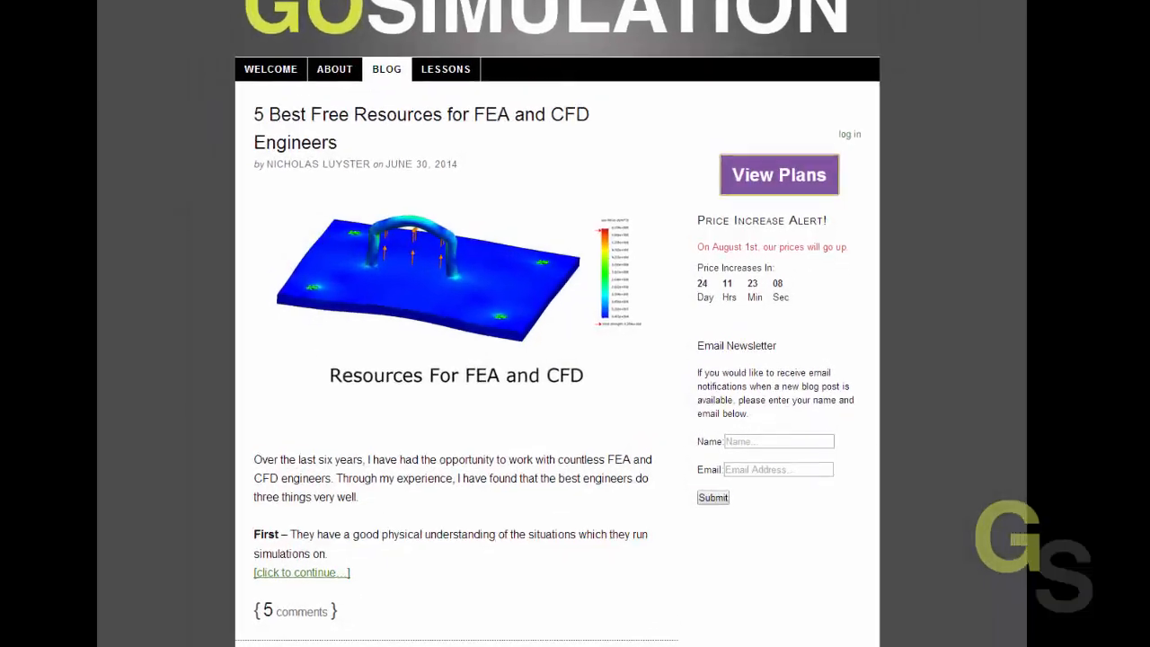
- Clear the top-face selection and orbit to view the bench top from above
scroll("down", 3)
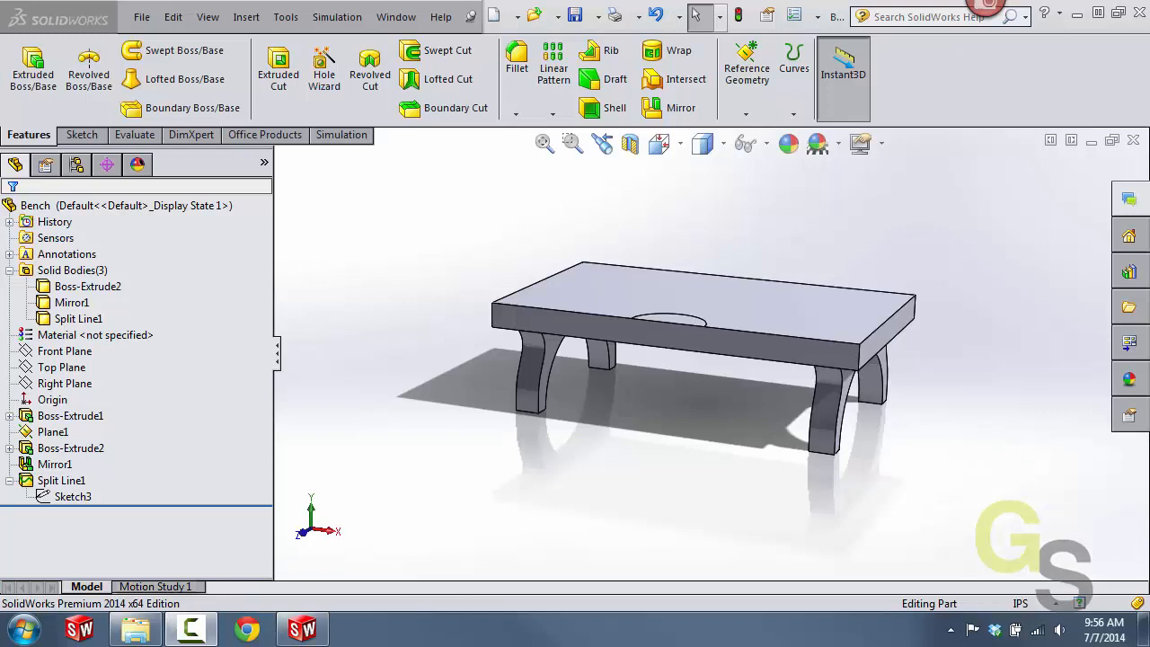
mouse_move(777, 417)
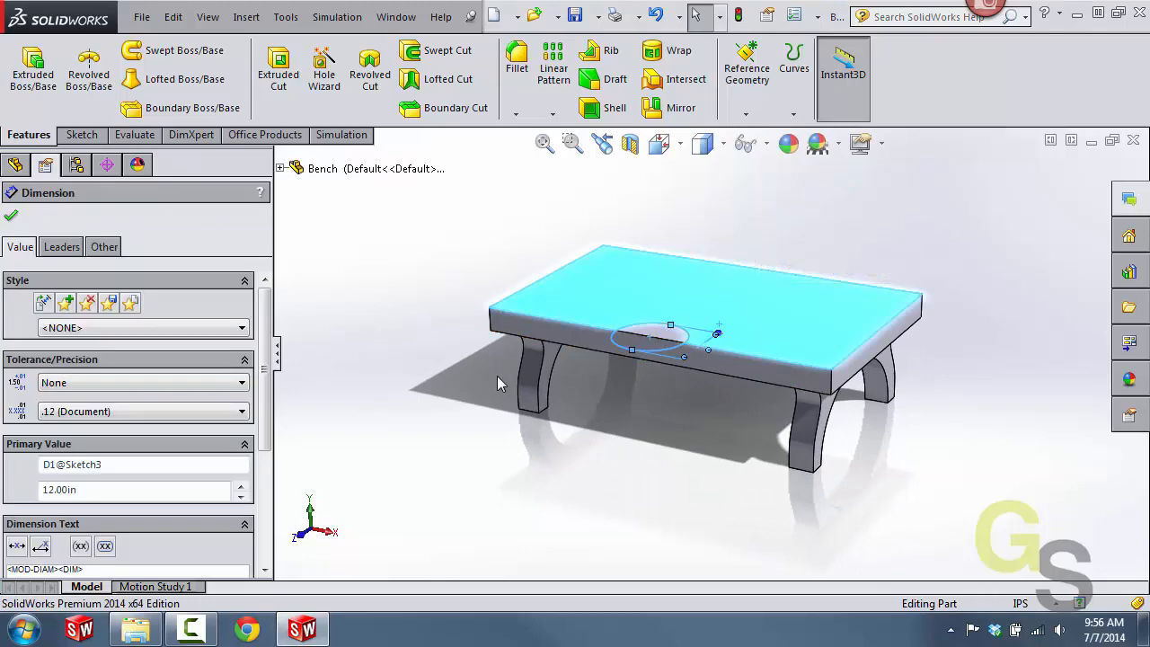
left_click(11, 215)
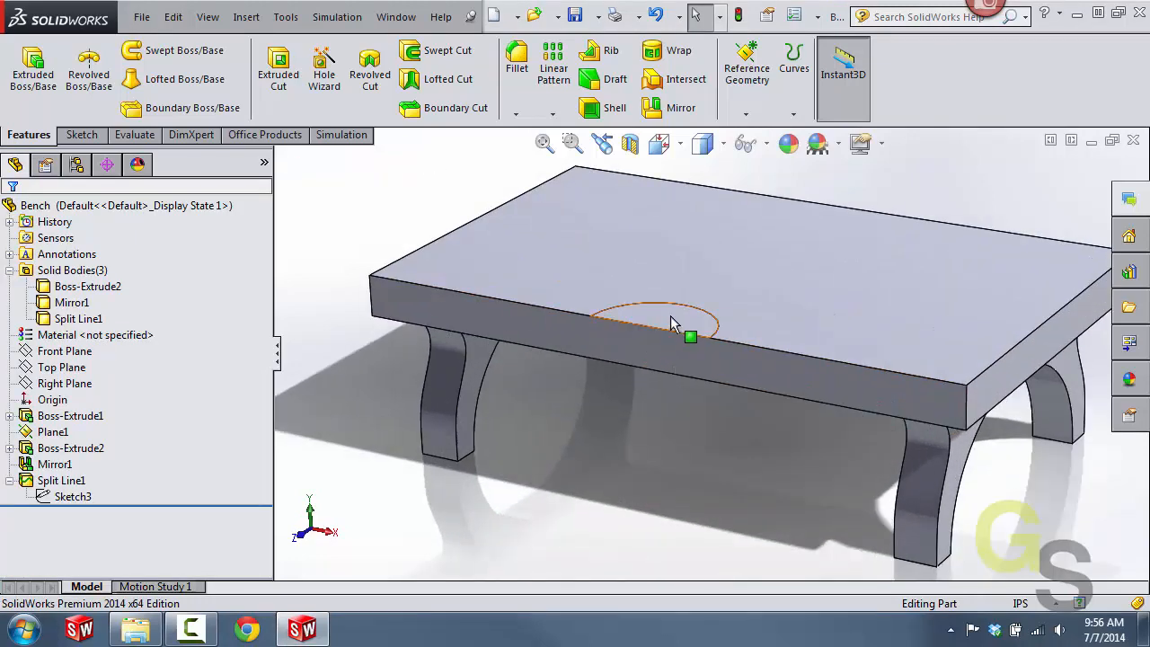
mouse_move(676, 320)
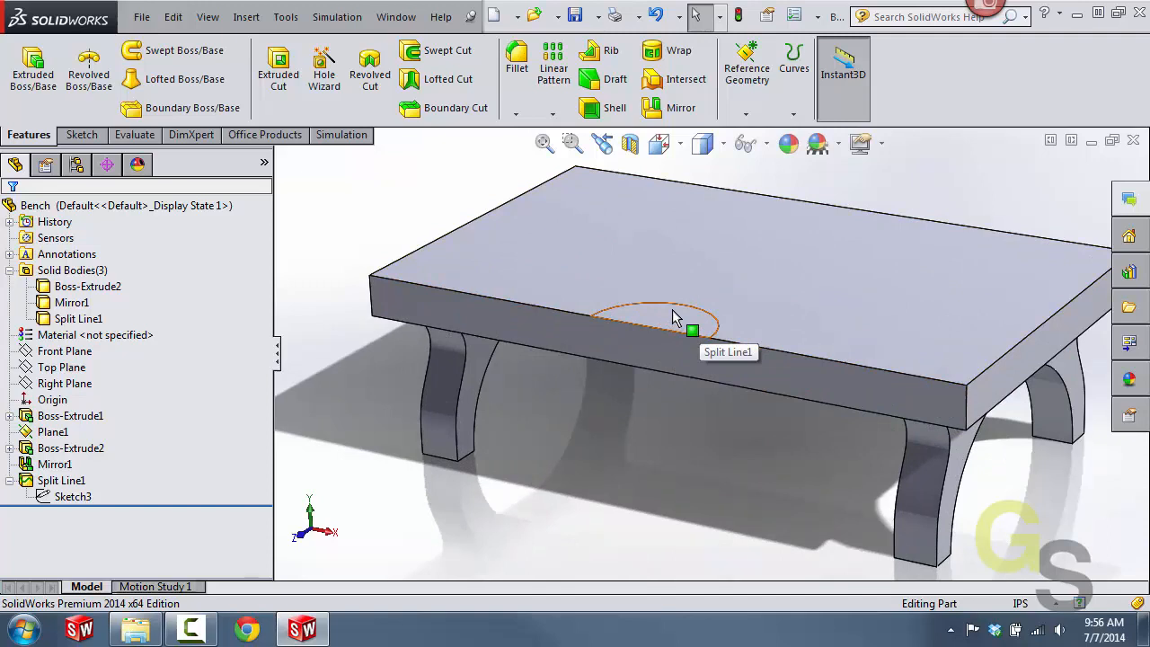
mouse_move(690, 320)
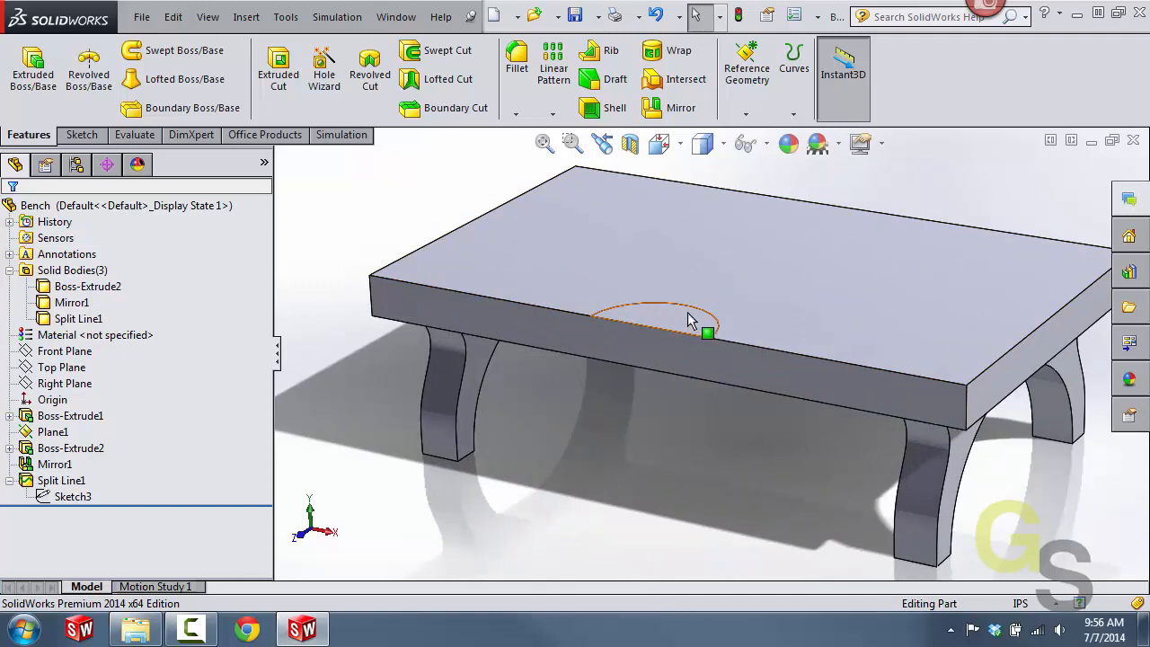
left_click_drag(692, 320, 679, 345)
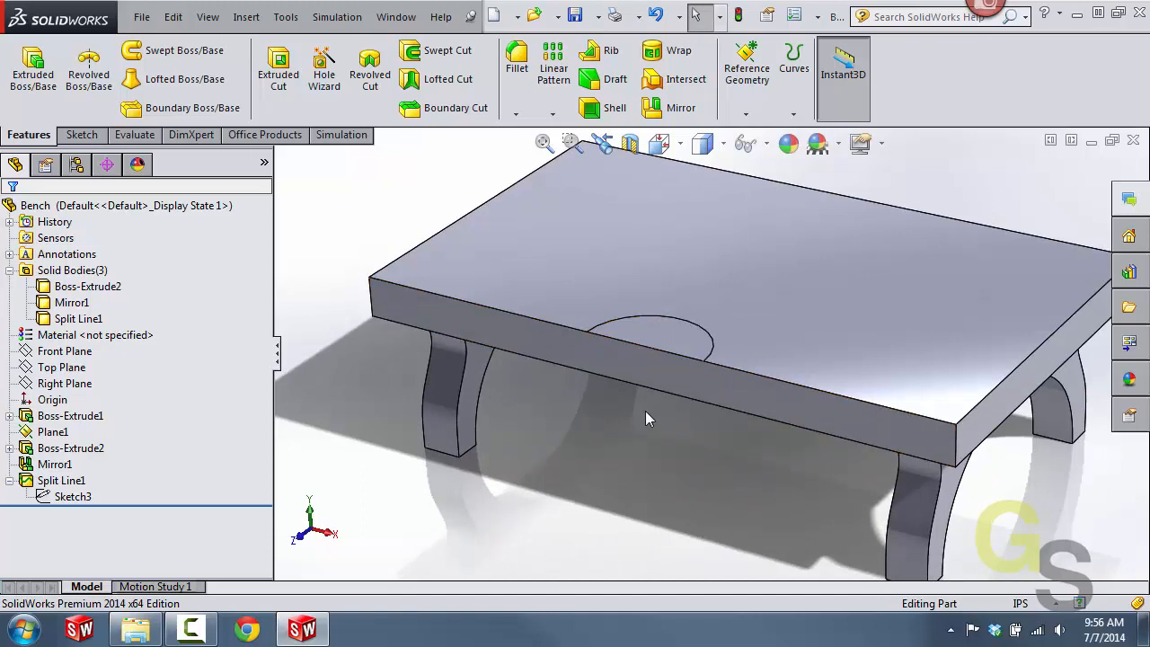
left_click_drag(651, 417, 668, 338)
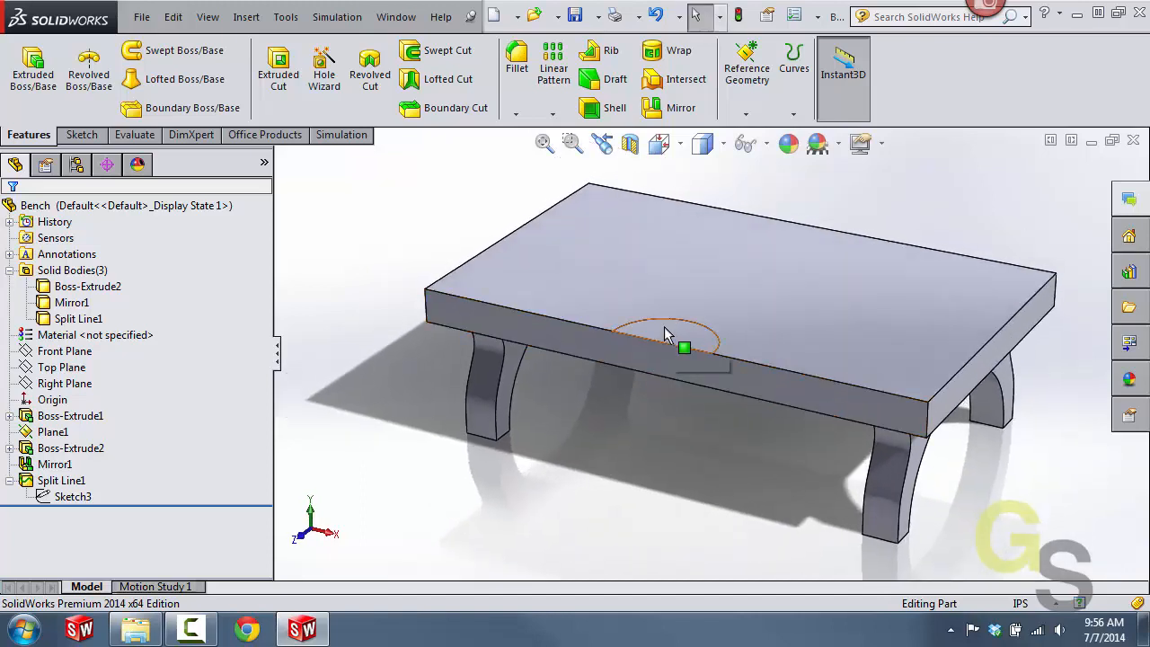
mouse_move(704, 302)
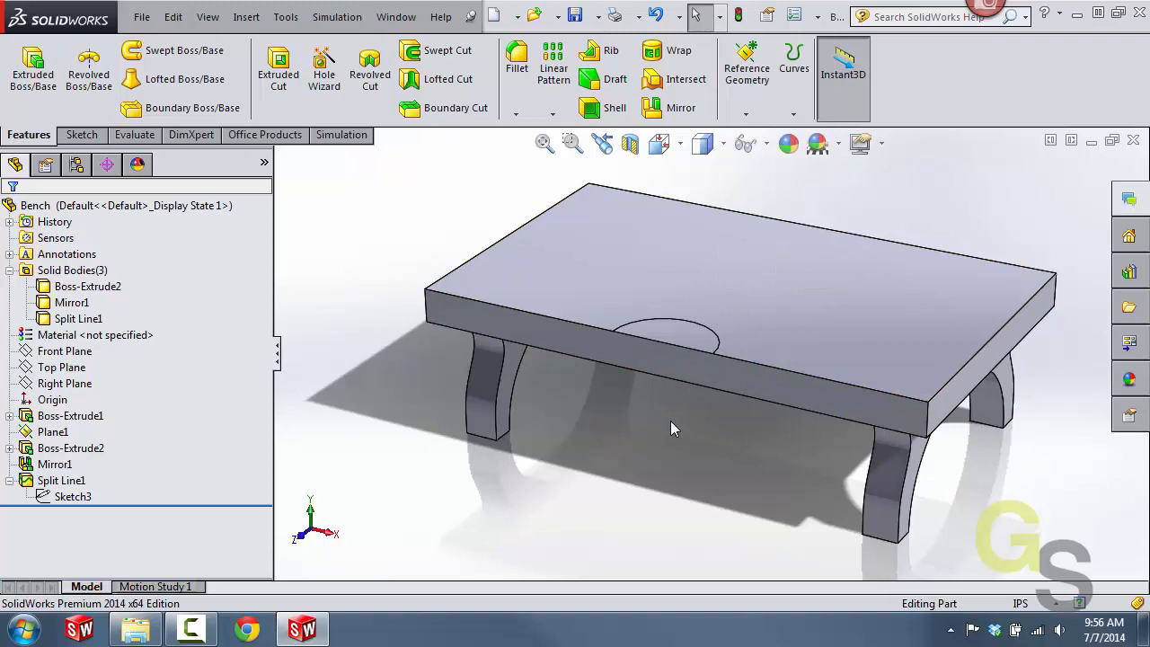
mouse_move(682, 424)
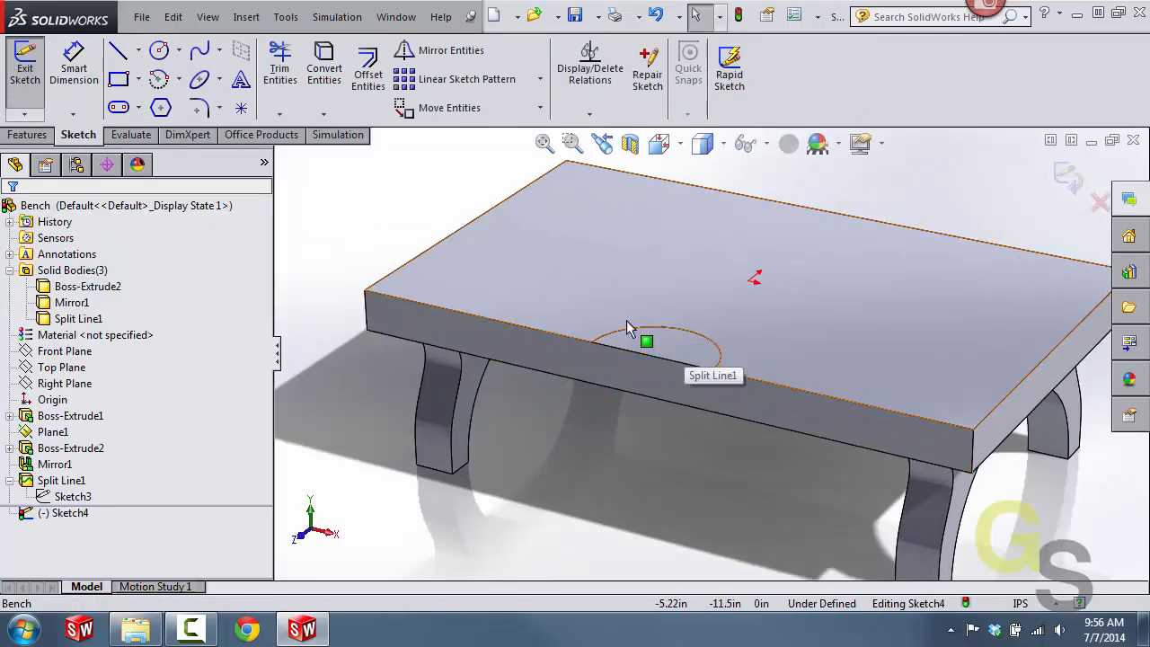
mouse_move(777, 237)
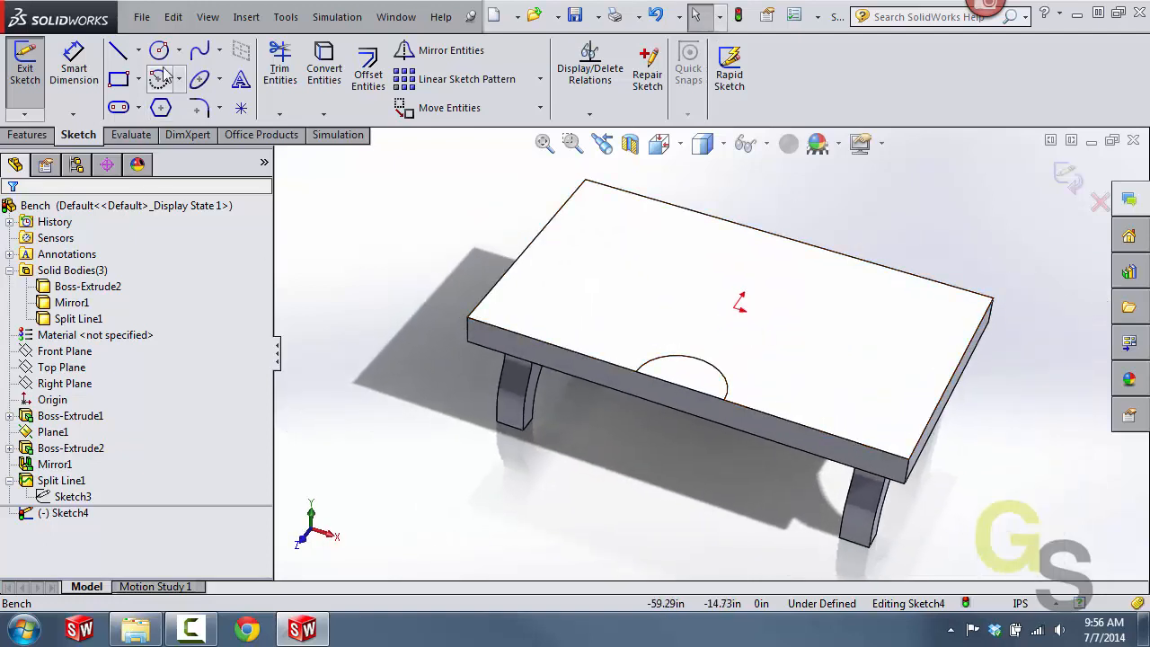
- Sketch a circle on the bench top and dimension it to 12 in diameter
left_click(158, 50)
type("12")
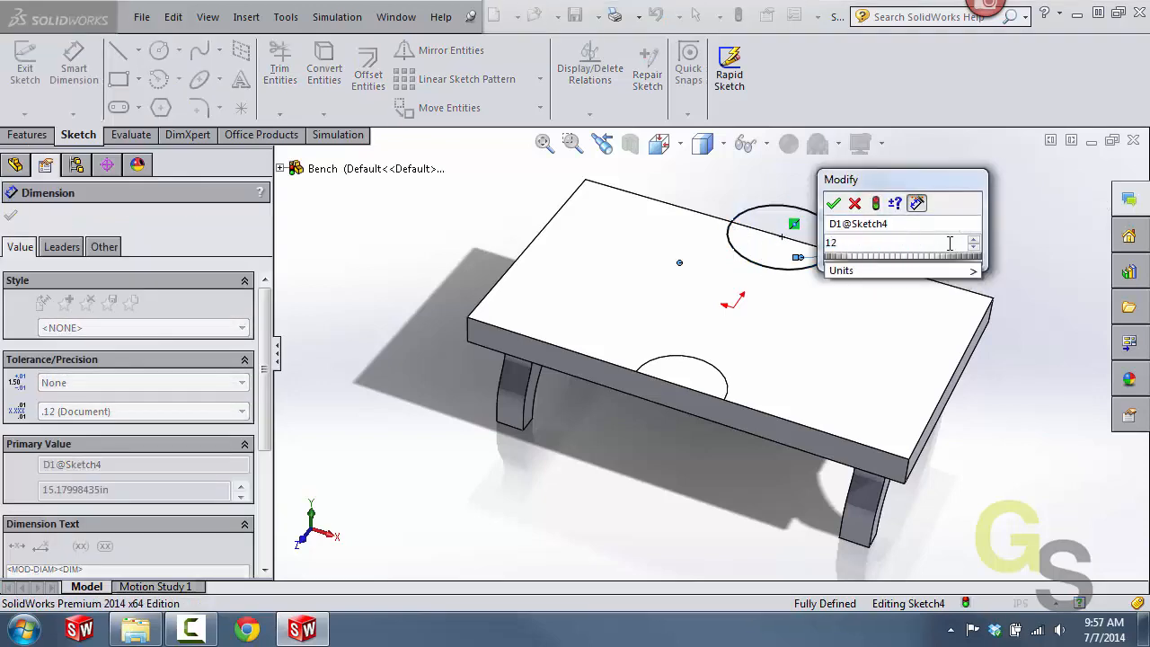
left_click(834, 203)
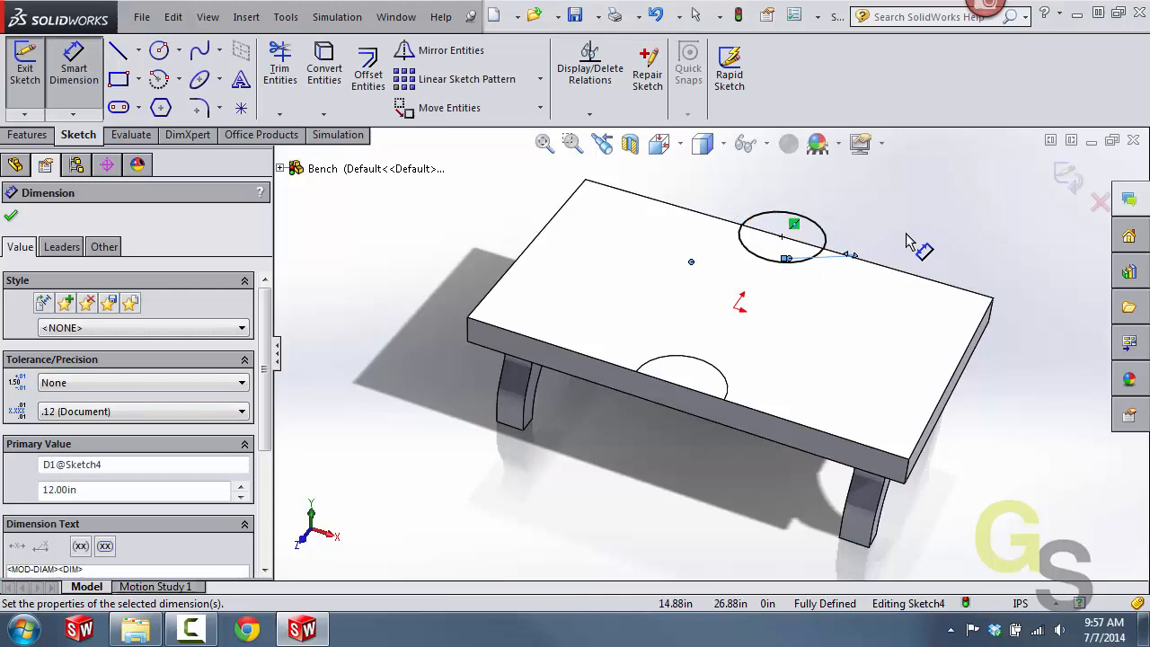
left_click(10, 216)
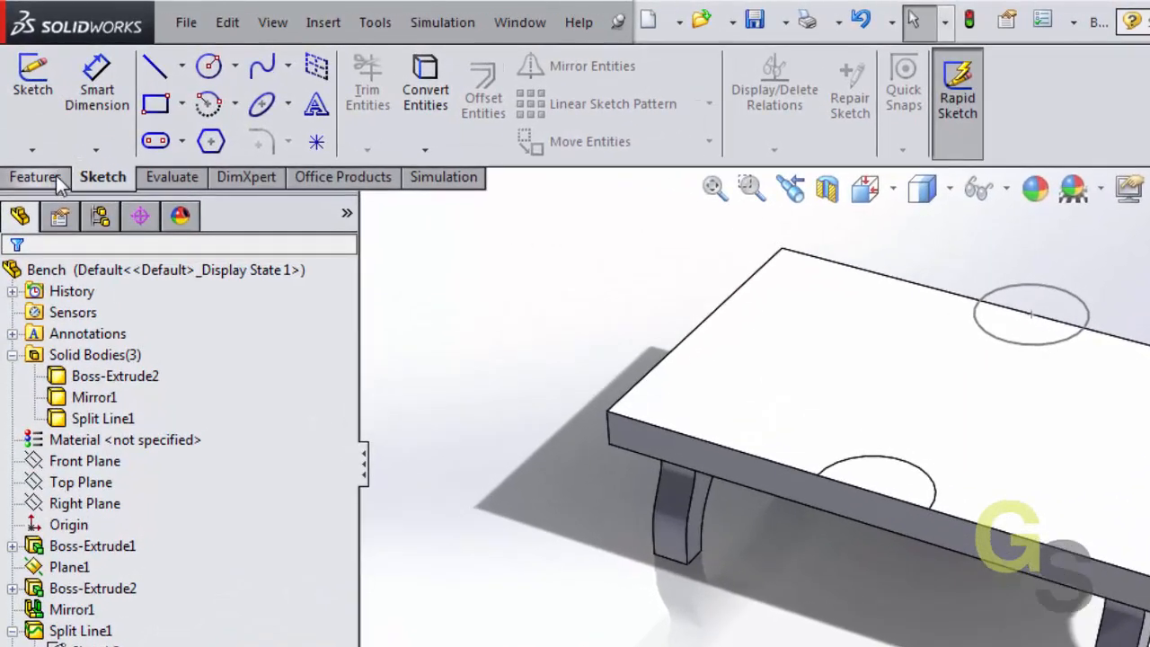
- Start a Split Line feature from the Features commands using the Projection type
left_click(36, 176)
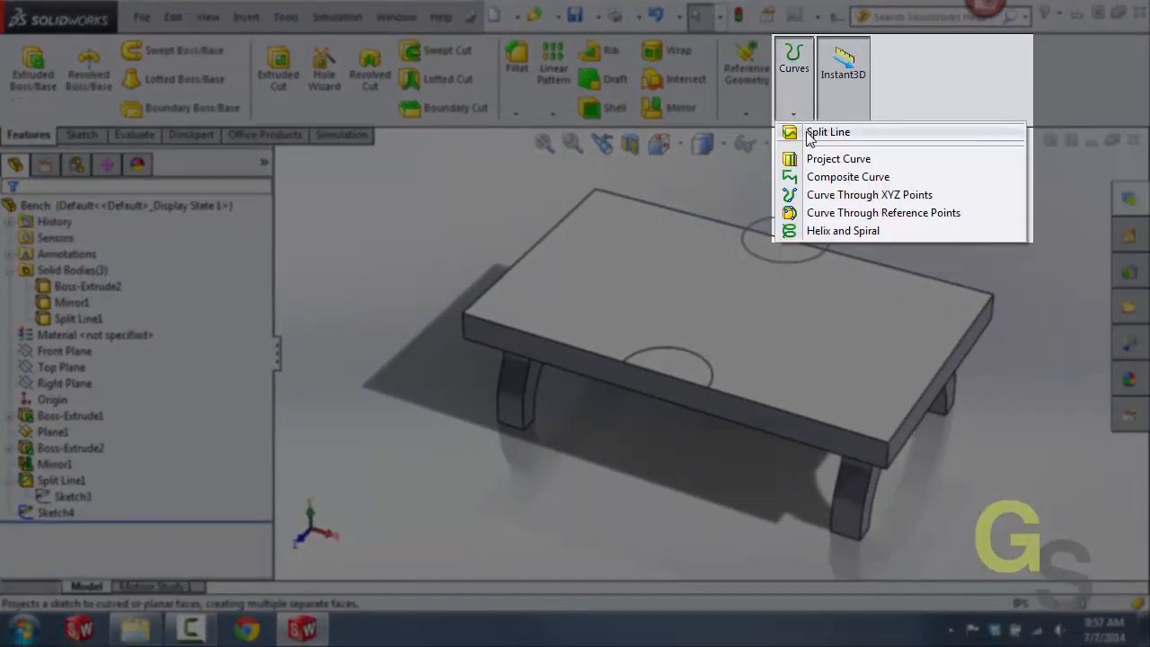
left_click(827, 133)
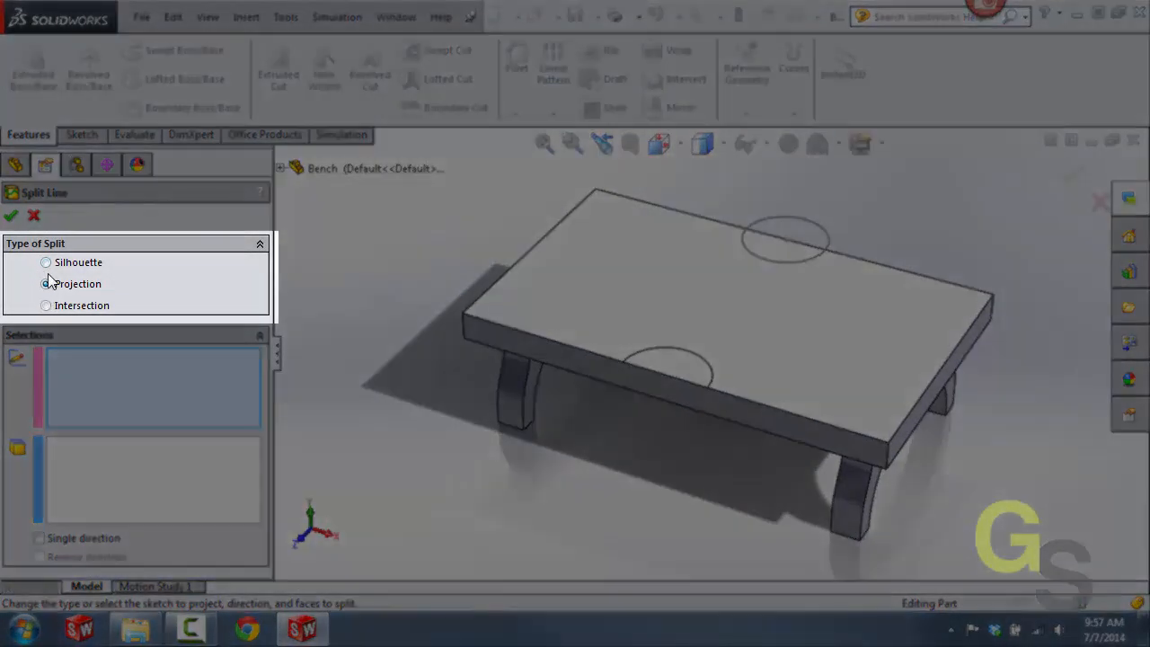
left_click(45, 284)
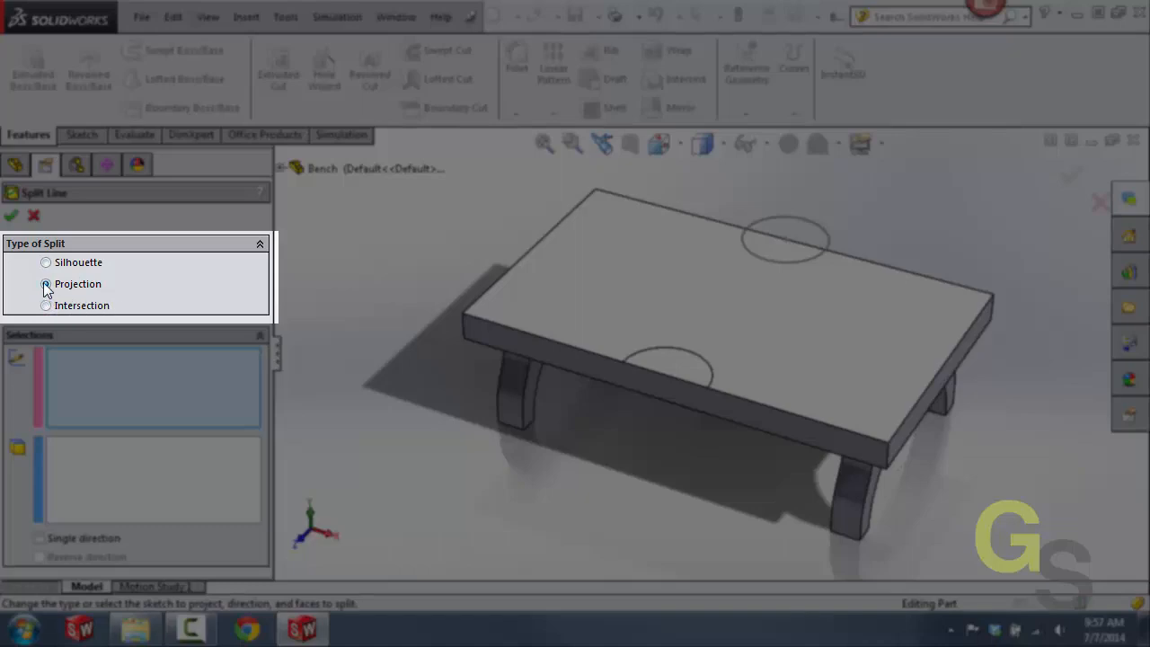
left_click(47, 284)
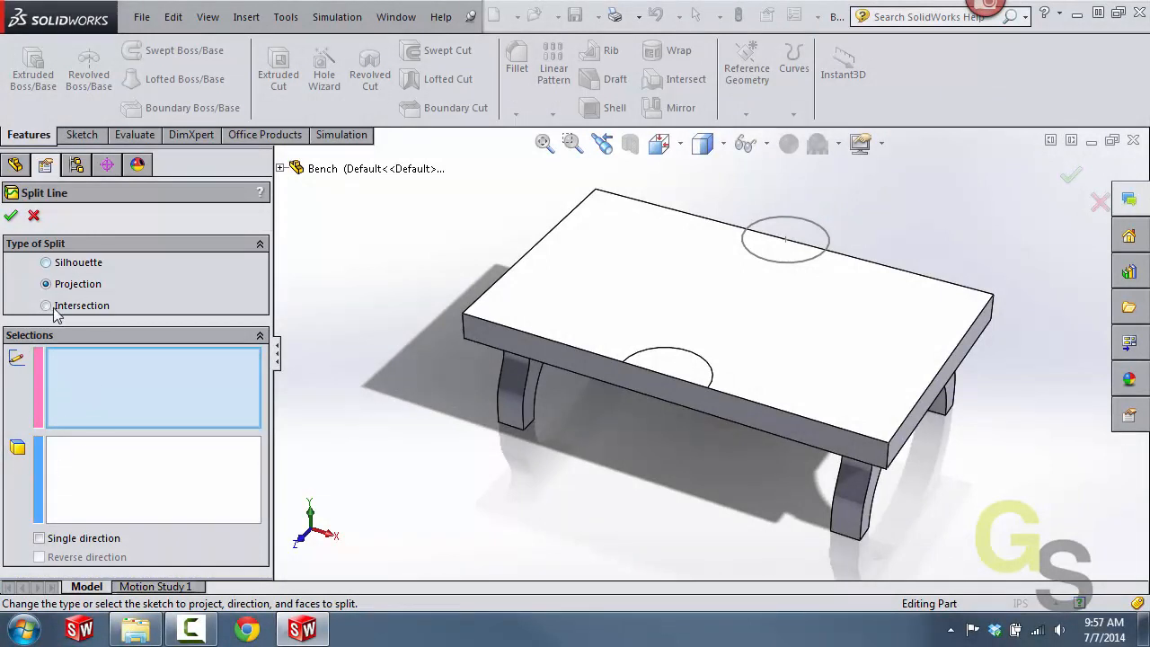
mouse_move(71, 402)
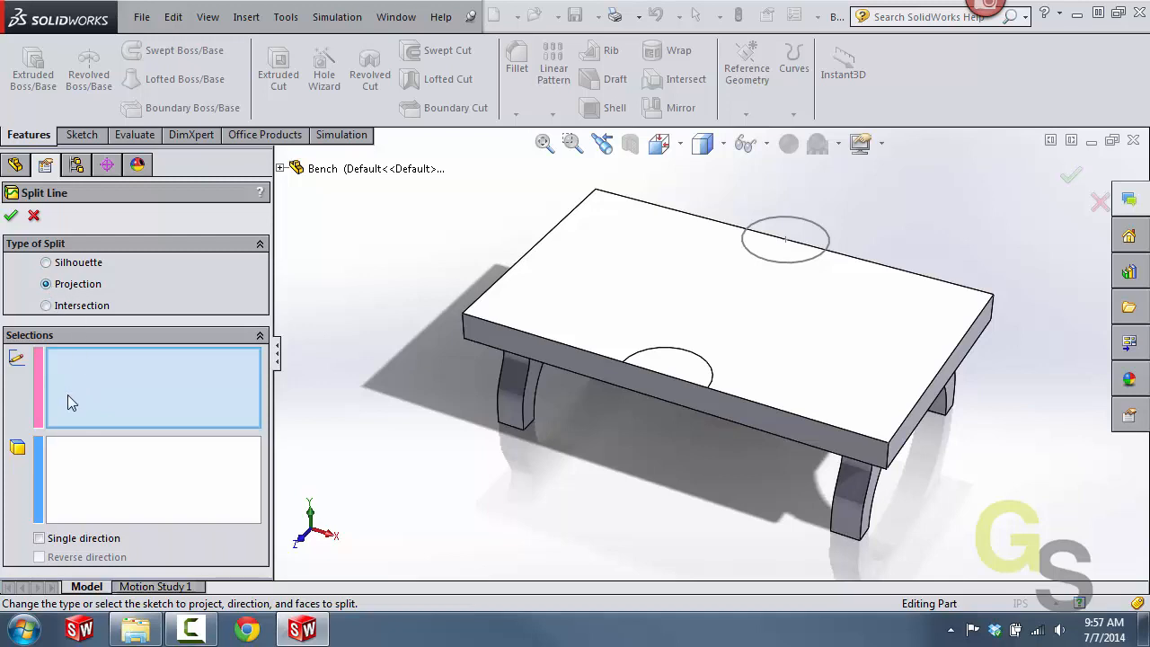
- Project Sketch4 onto the bench top face to create Split Line2
left_click(784, 238)
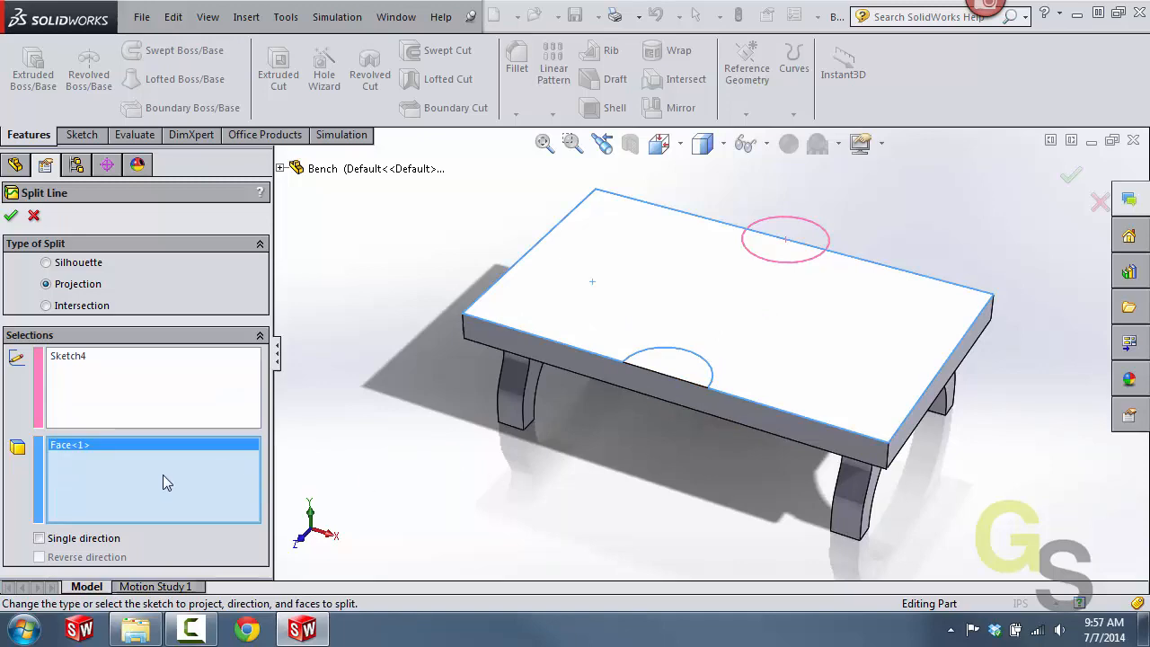
mouse_move(11, 216)
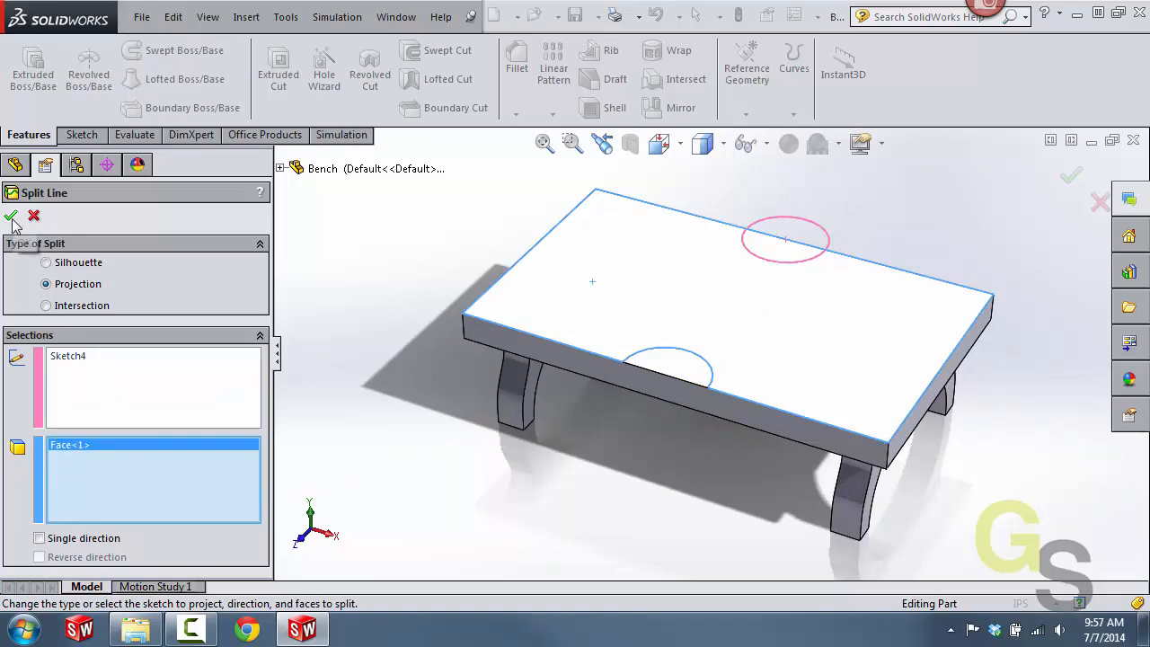
left_click(11, 215)
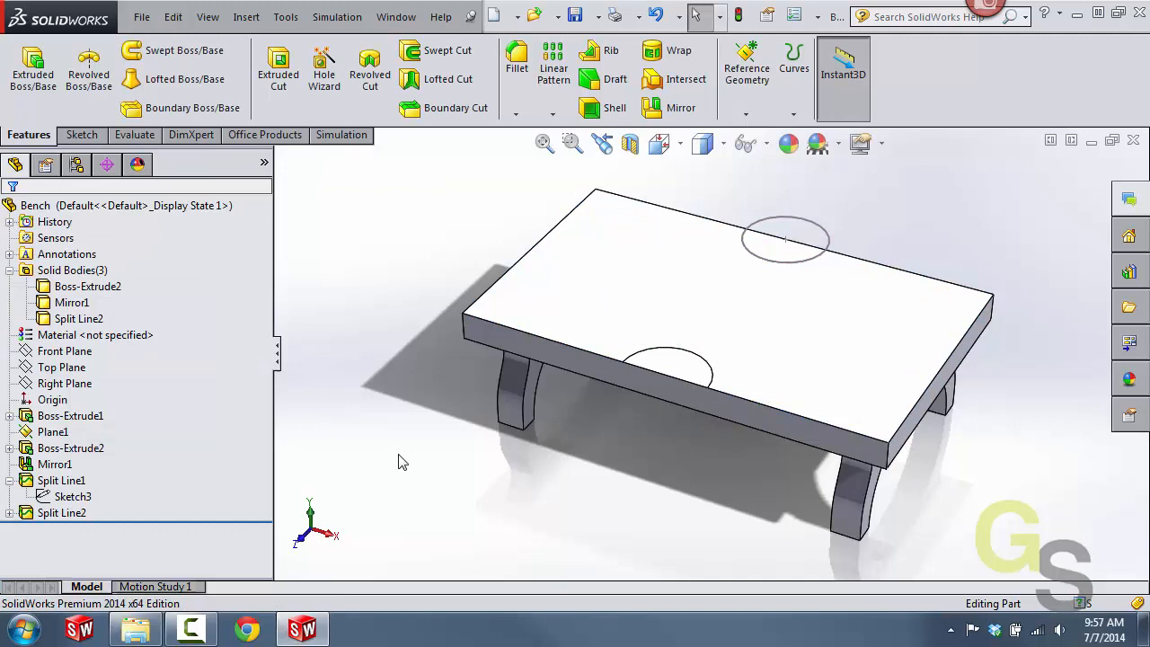
left_click(759, 314)
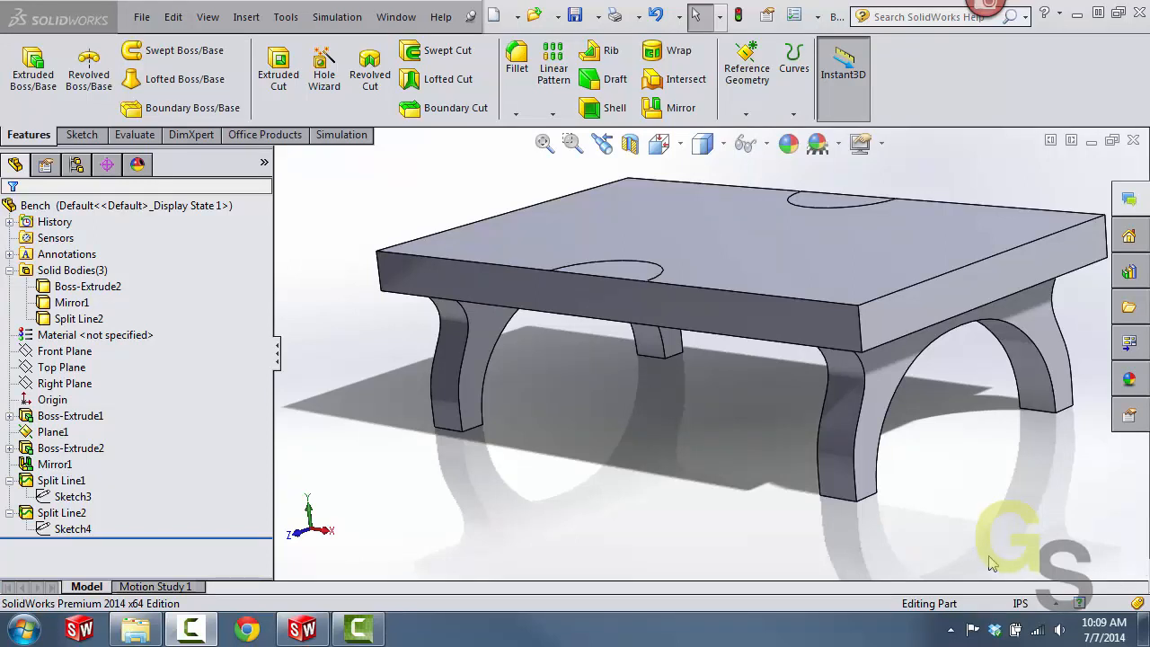
mouse_move(809, 476)
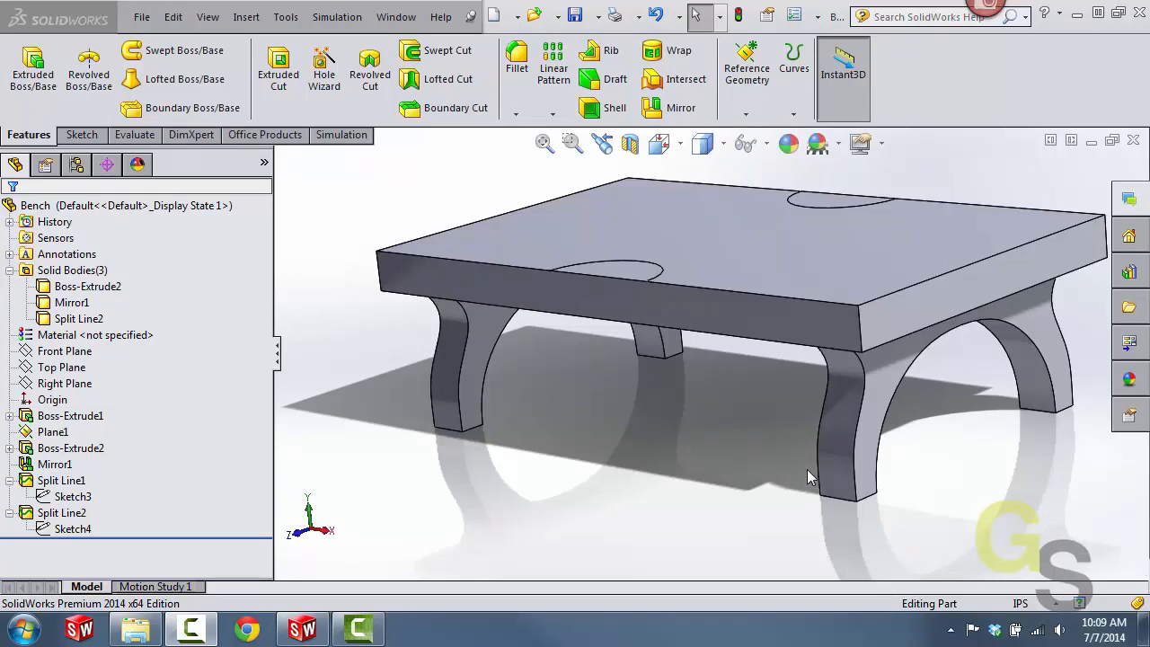
mouse_move(805, 471)
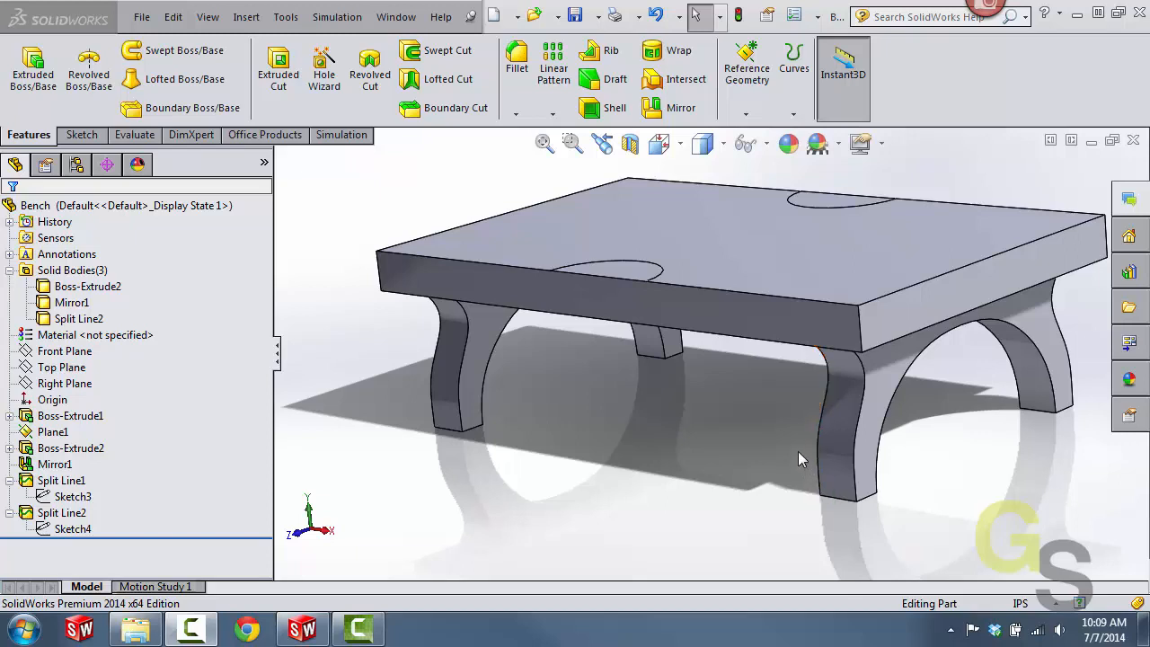
mouse_move(795, 474)
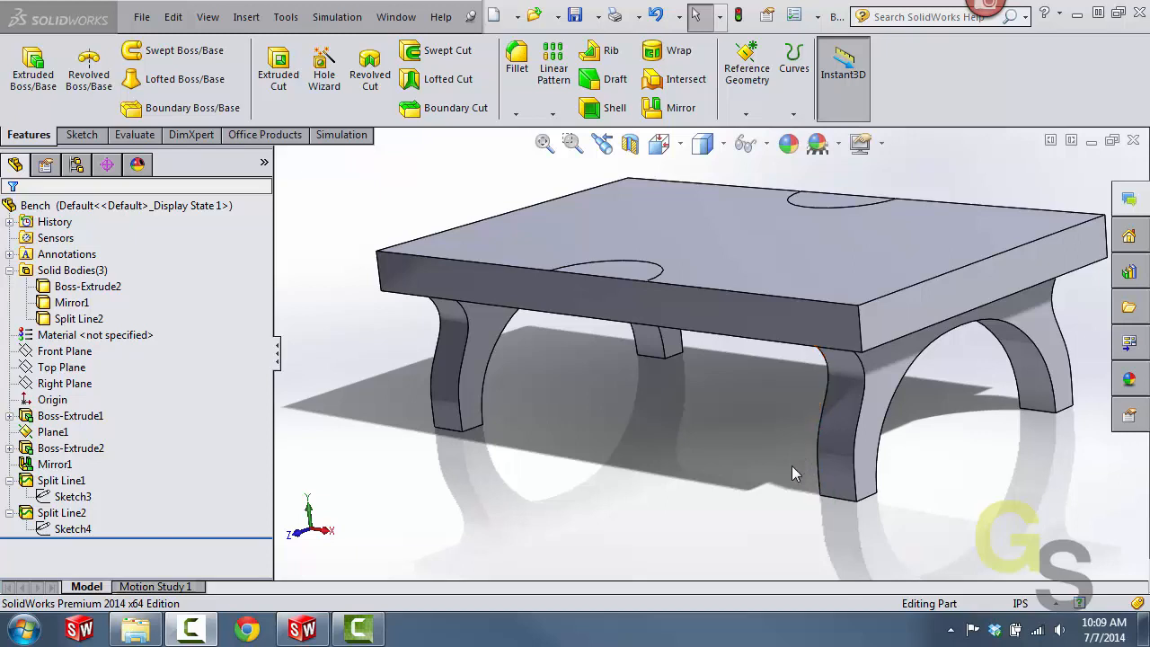
mouse_move(746, 417)
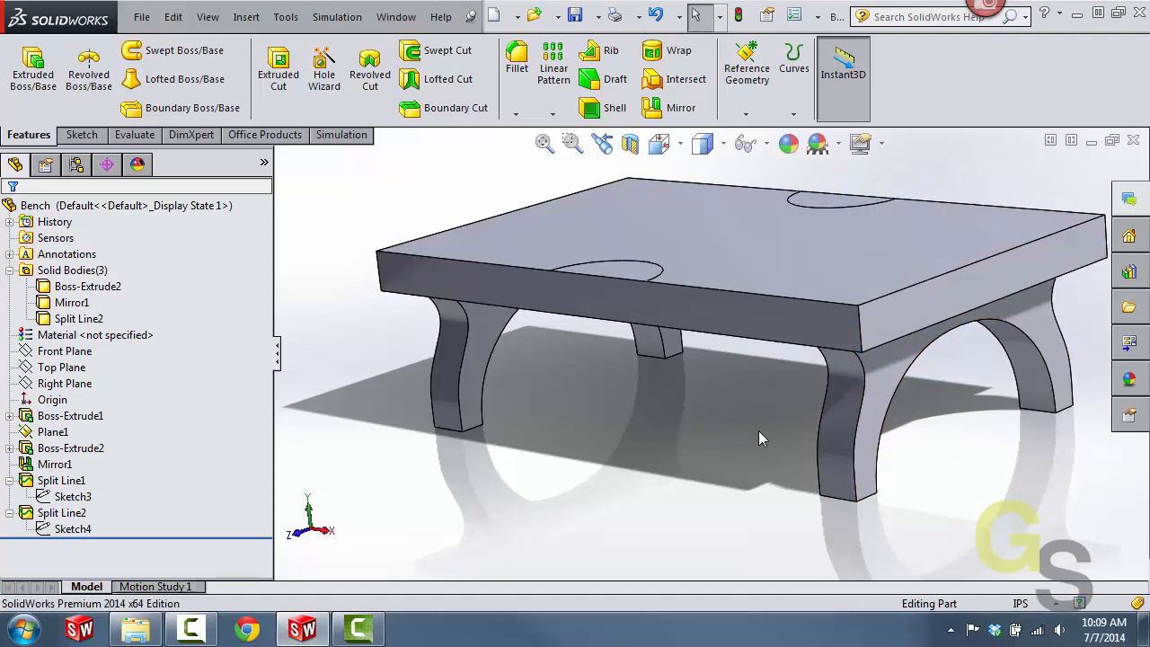
mouse_move(780, 417)
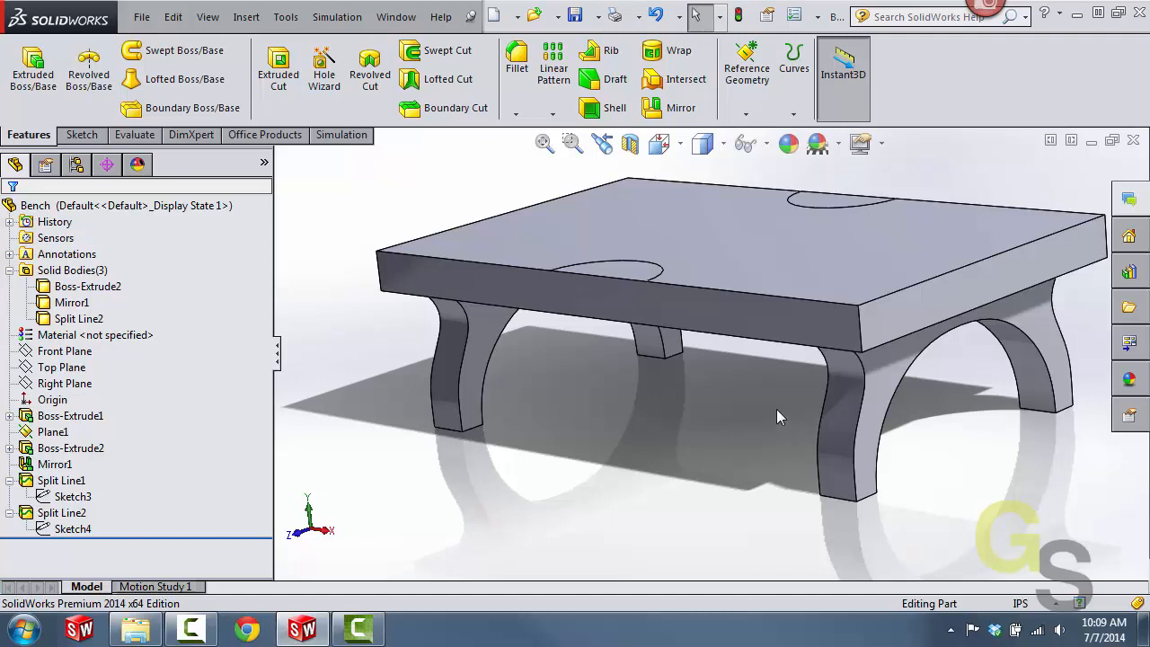
mouse_move(777, 417)
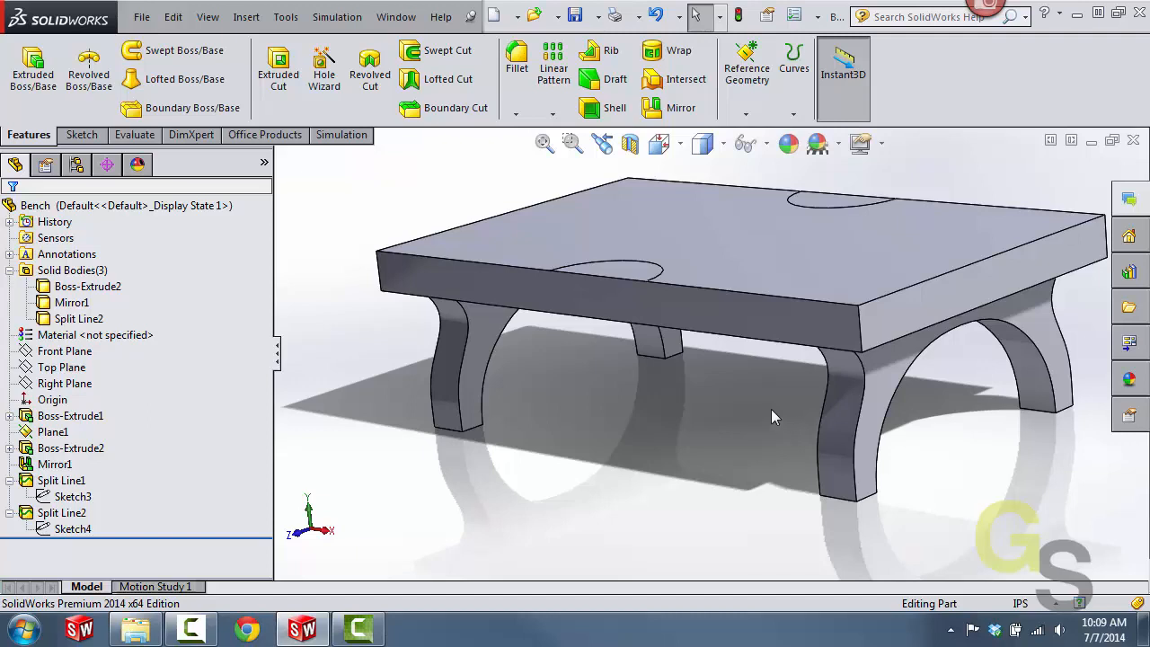
- Show the Selection Filter toolbar with F5, enable Filter Faces, and clear the selection
key("f5")
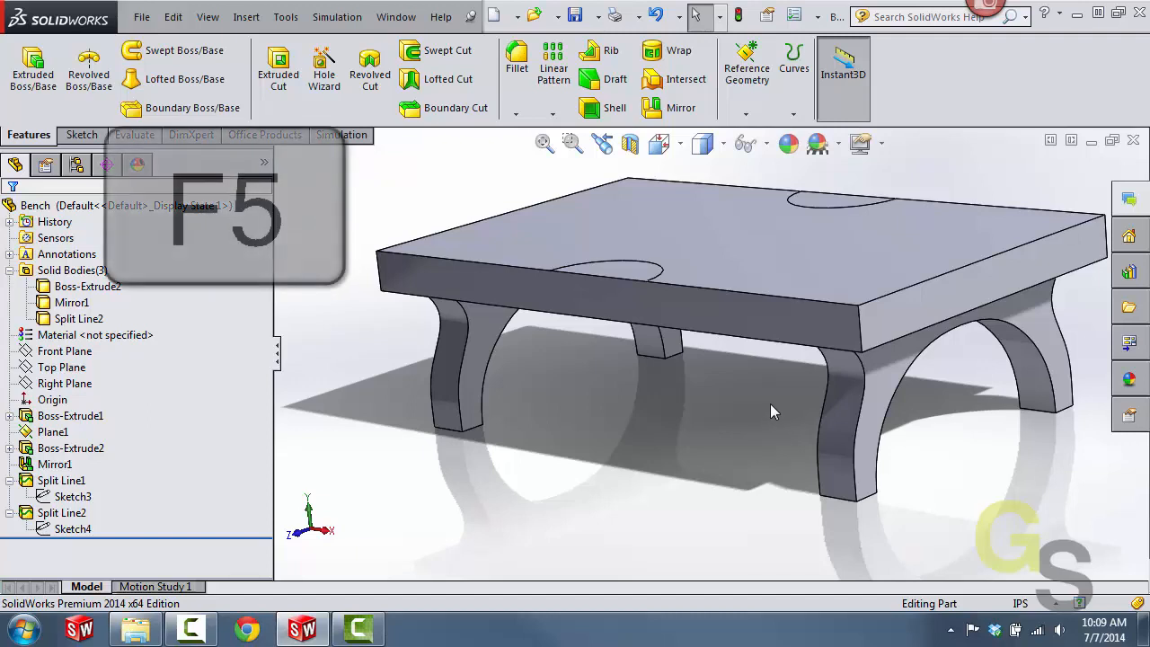
key("f5")
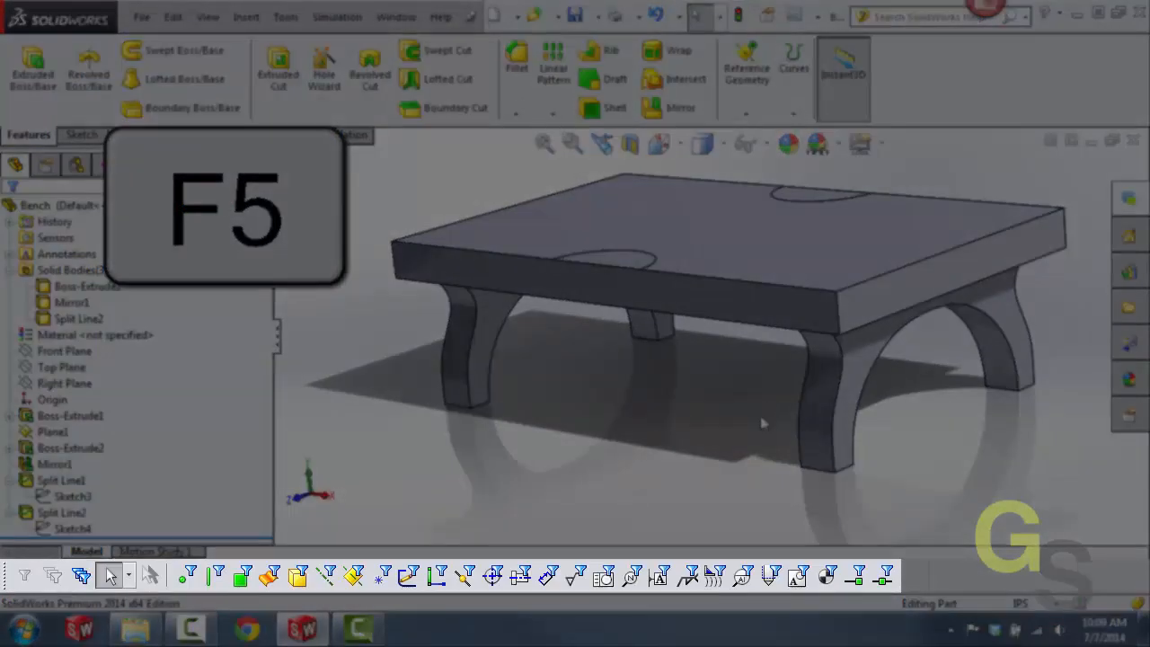
key("f5")
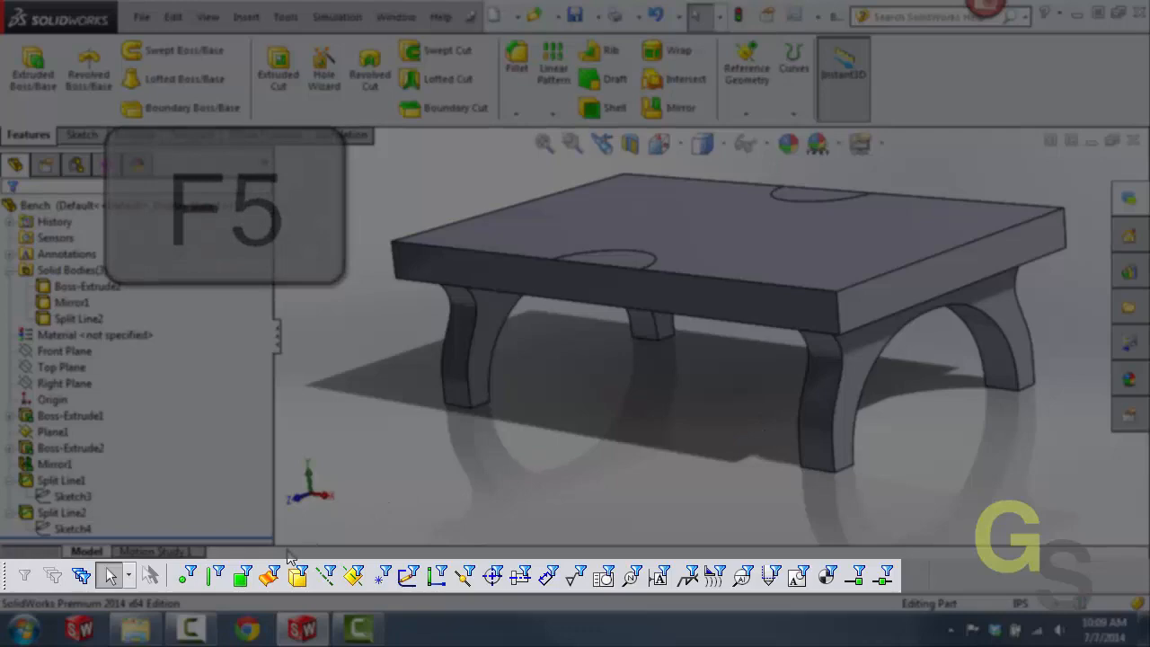
mouse_move(241, 576)
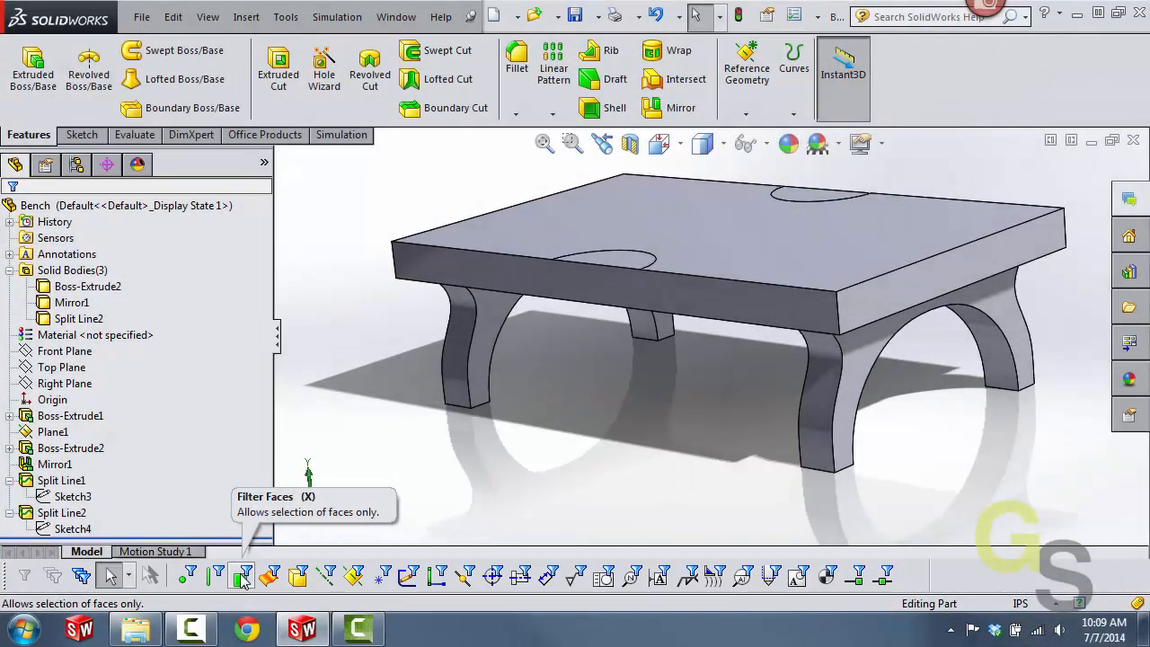
left_click(593, 288)
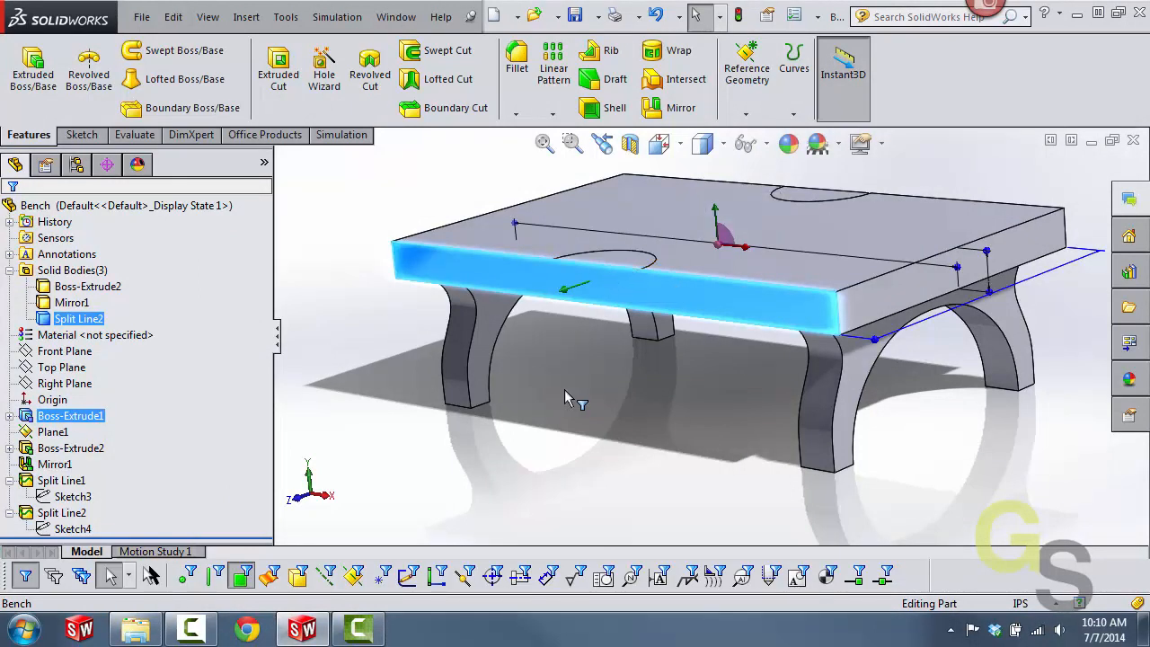
left_click(566, 399)
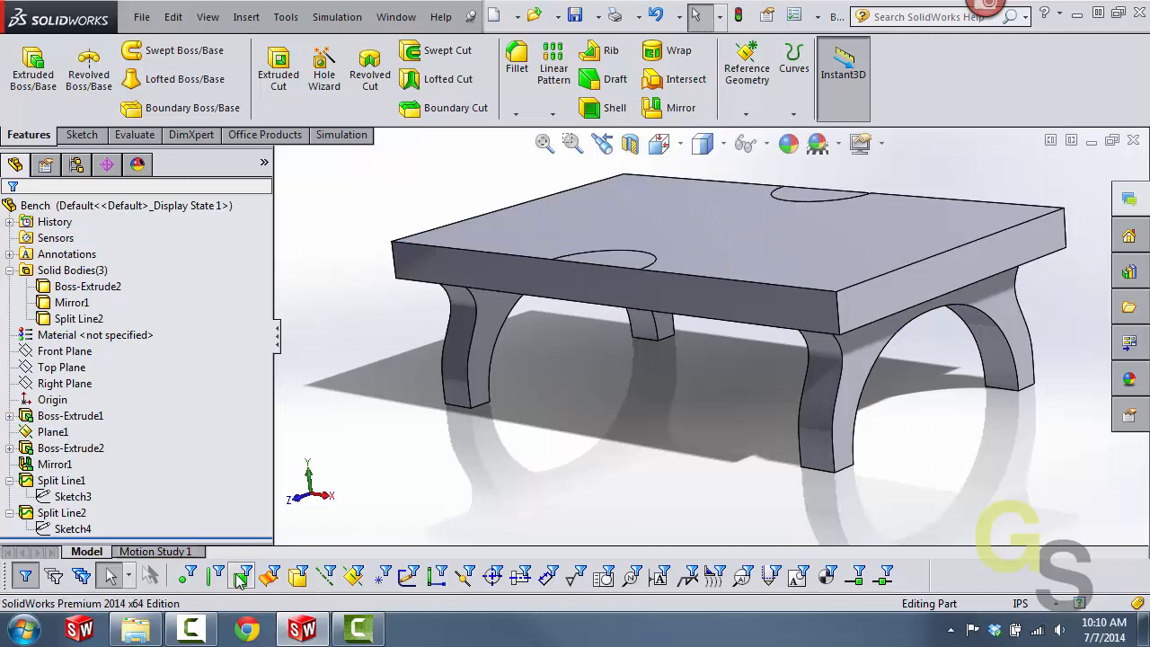
mouse_move(214, 577)
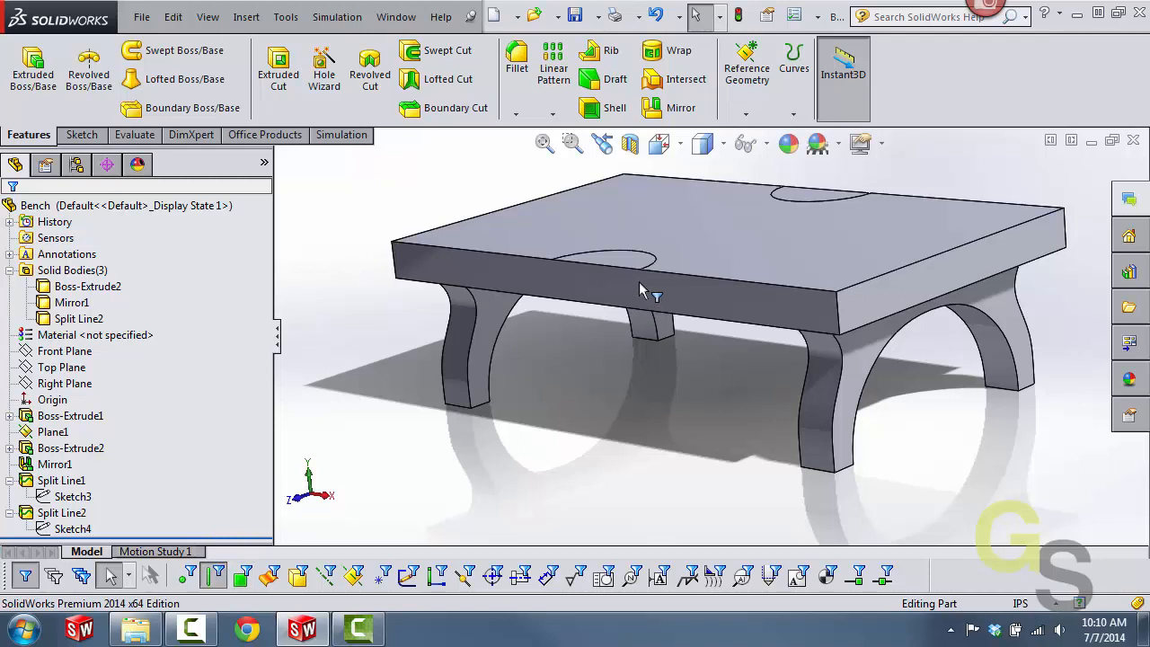
mouse_move(782, 230)
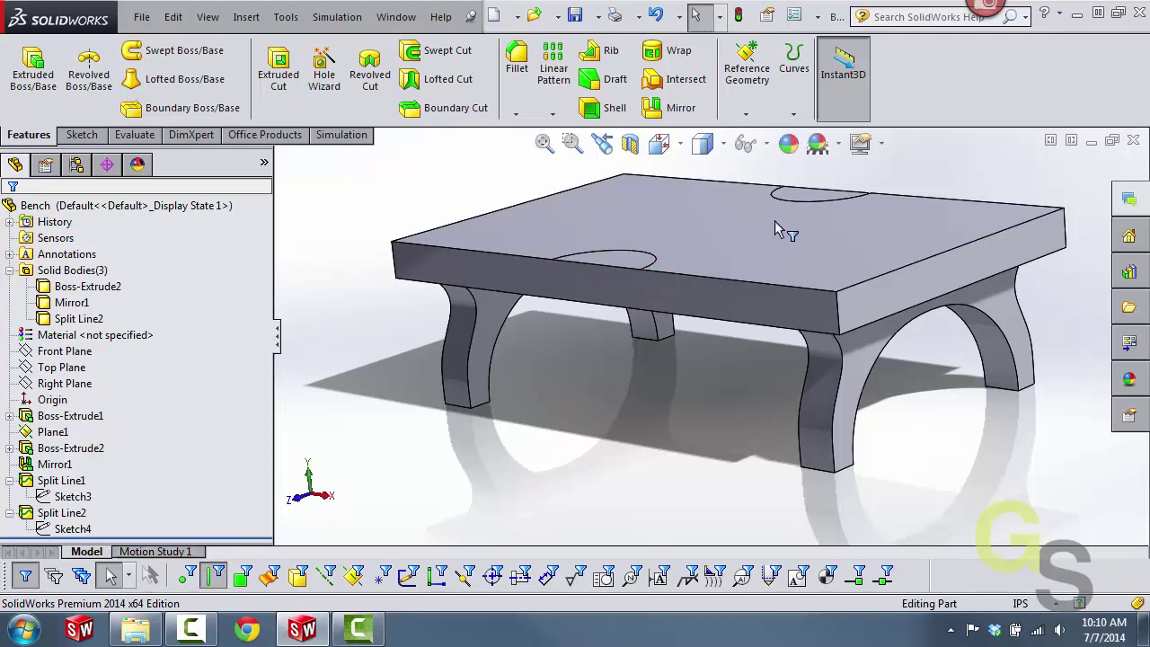
mouse_move(263, 554)
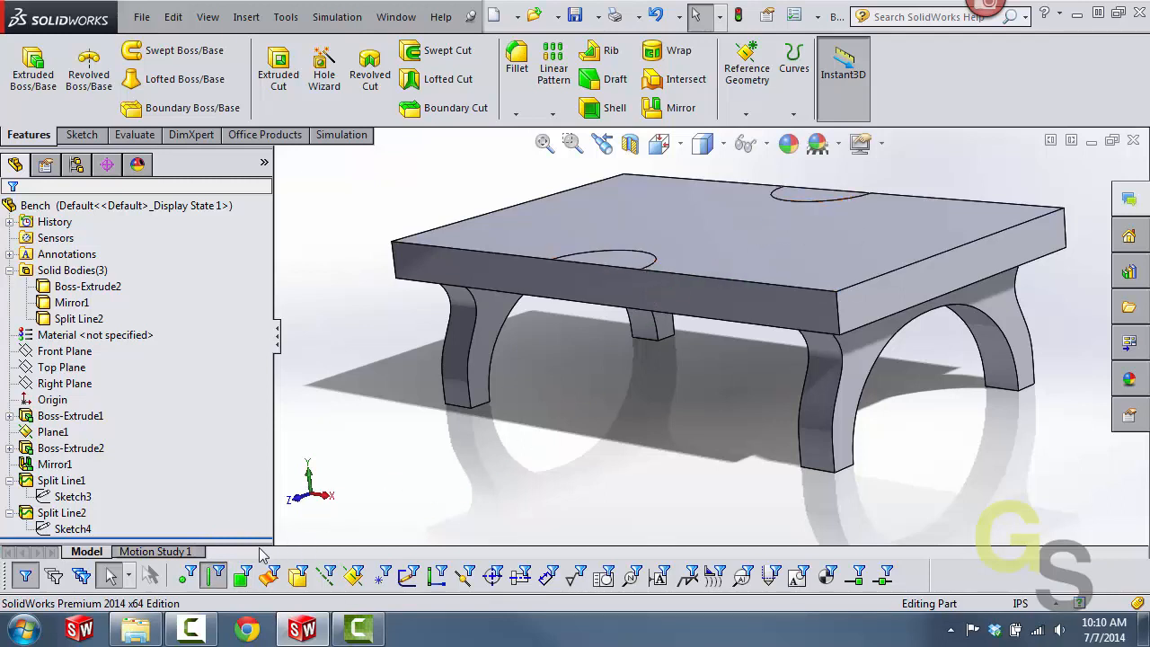
mouse_move(243, 575)
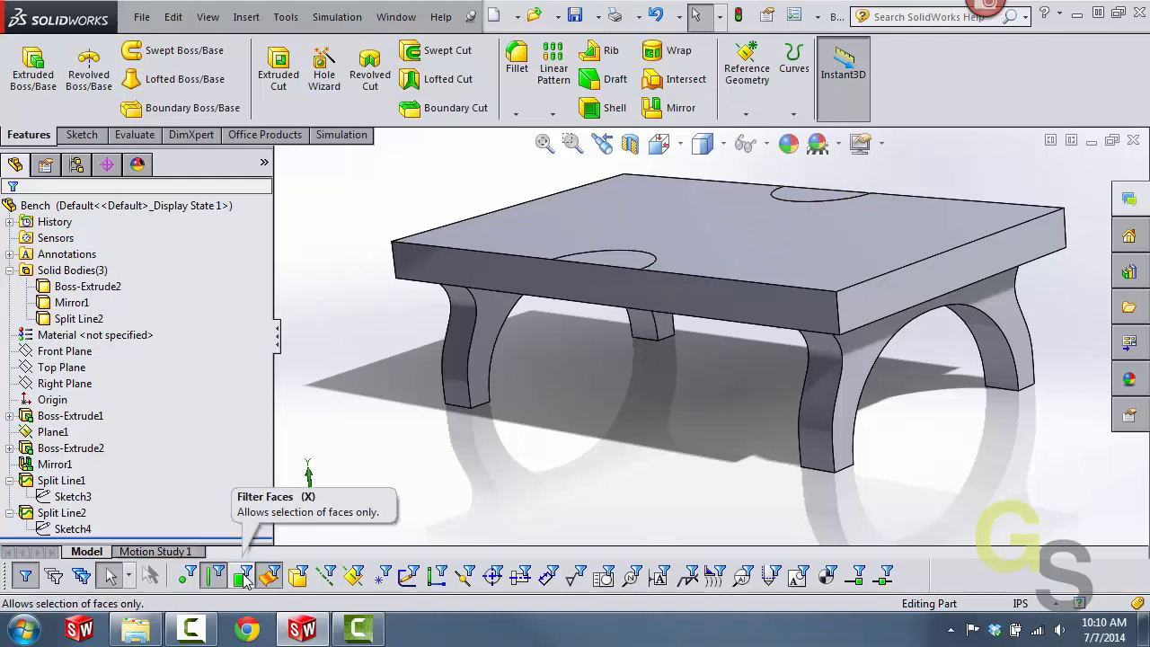
mouse_move(370, 450)
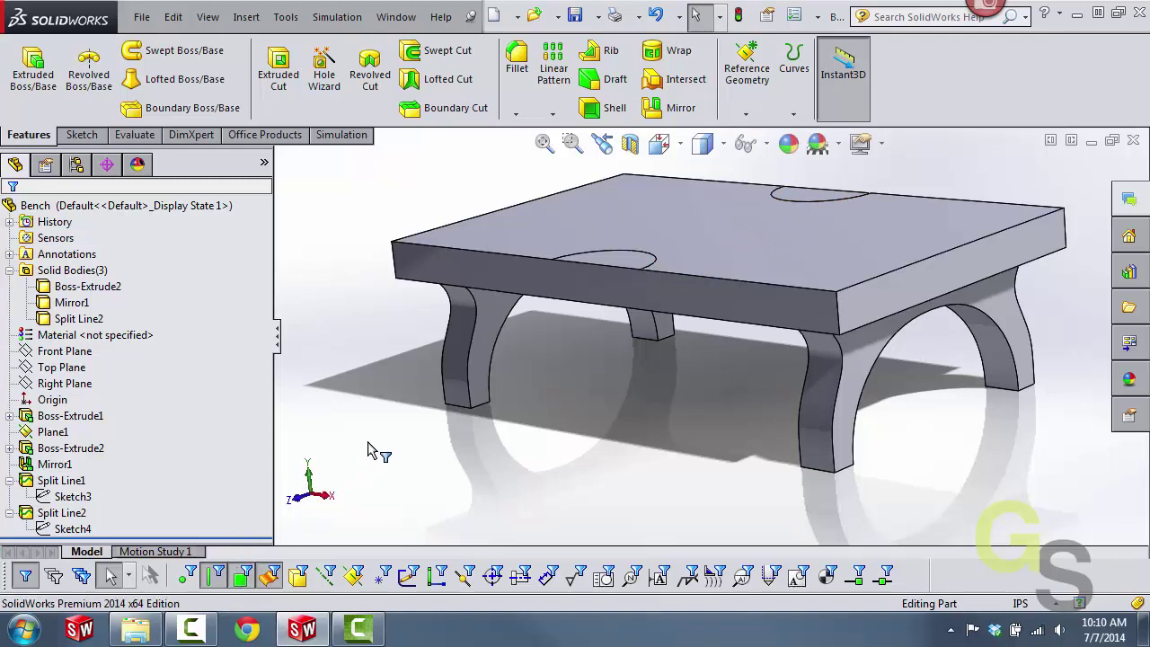
mouse_move(320, 494)
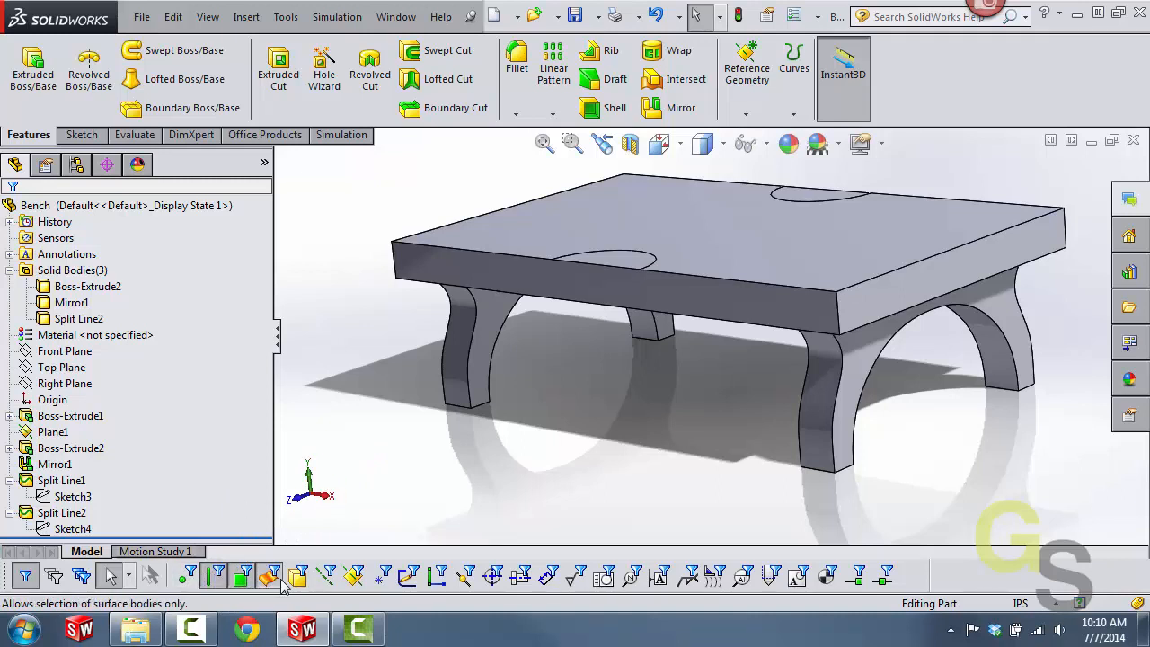
- Hide the Selection Filter toolbar again with F5
key("f5")
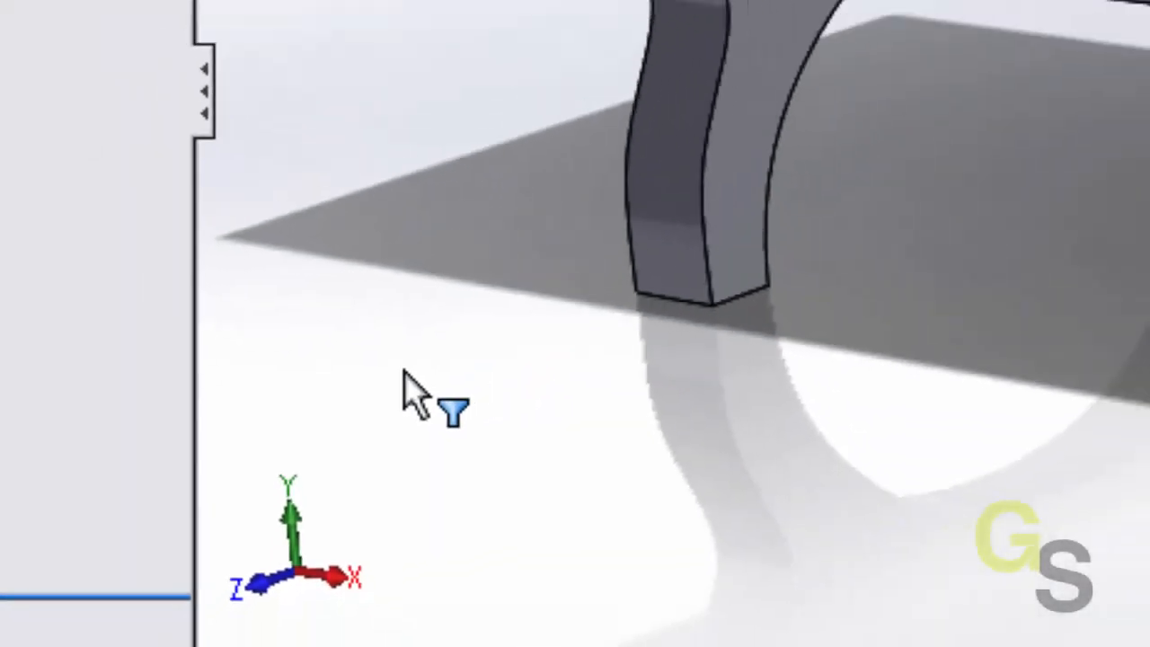
key("f5")
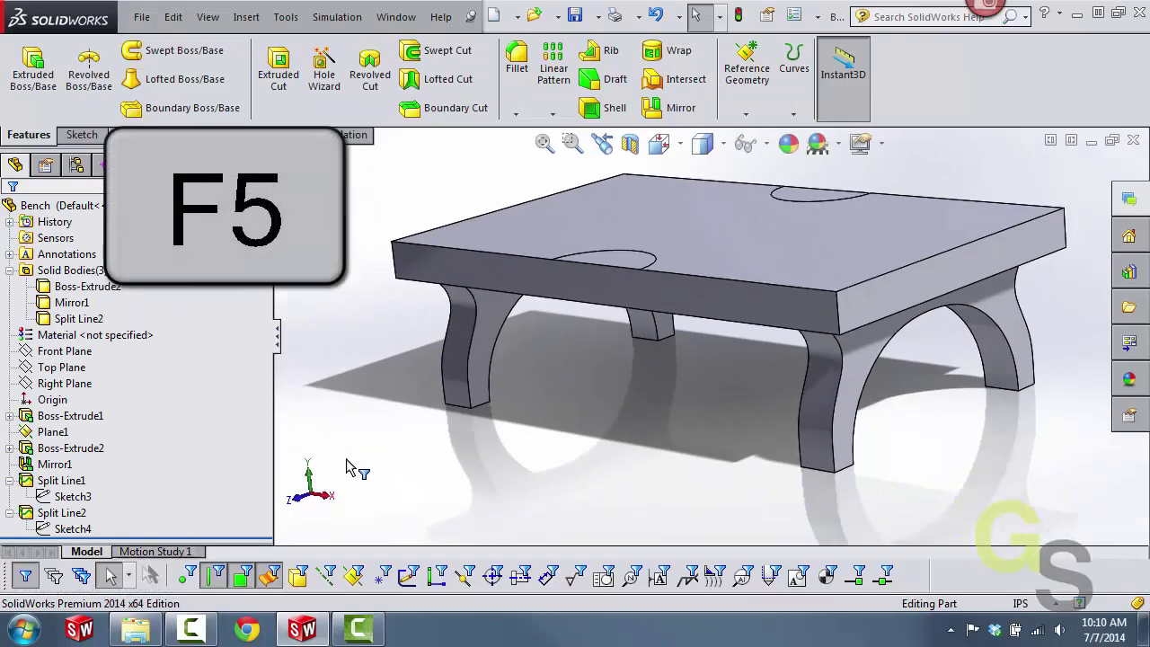
key("f5")
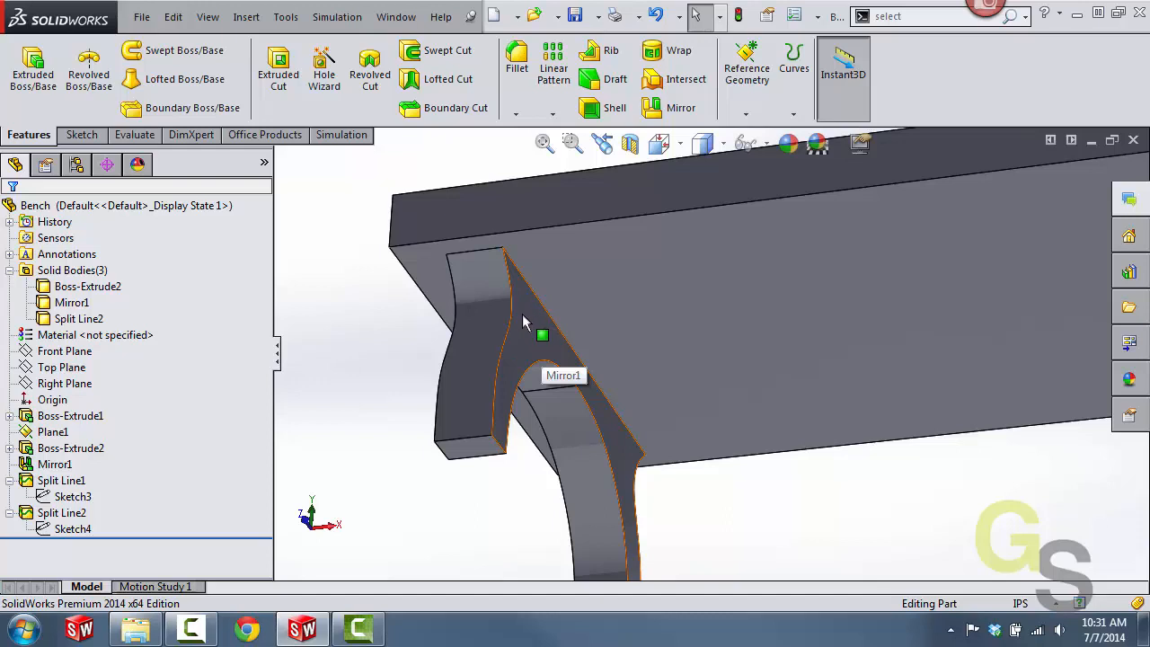
mouse_move(553, 280)
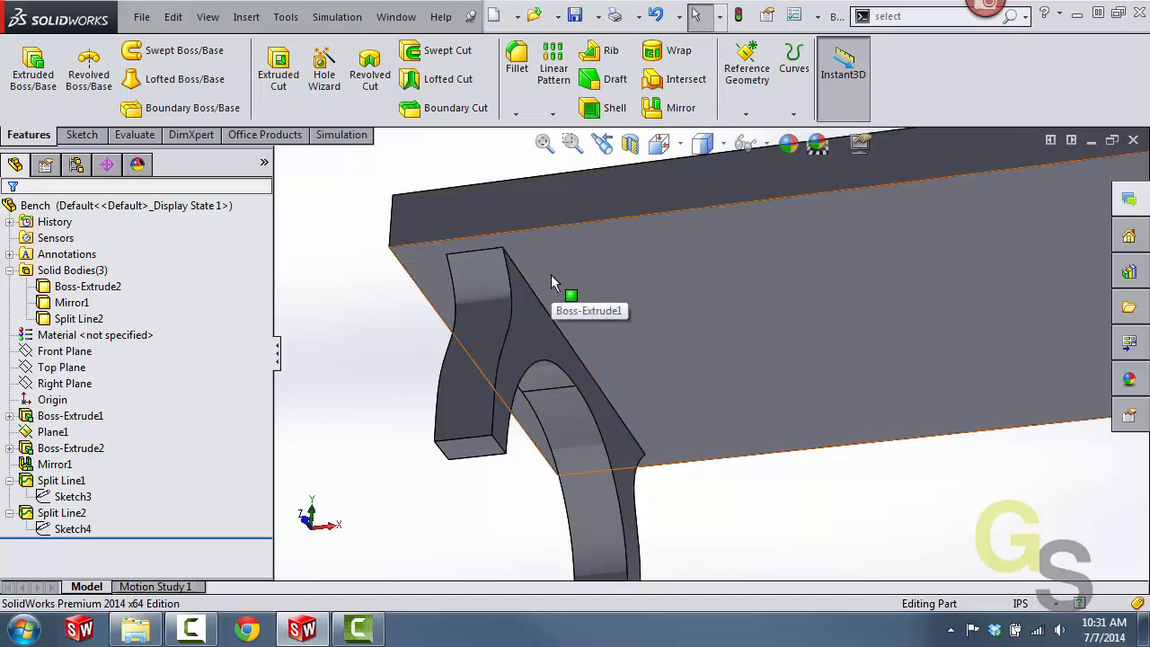
mouse_move(540, 450)
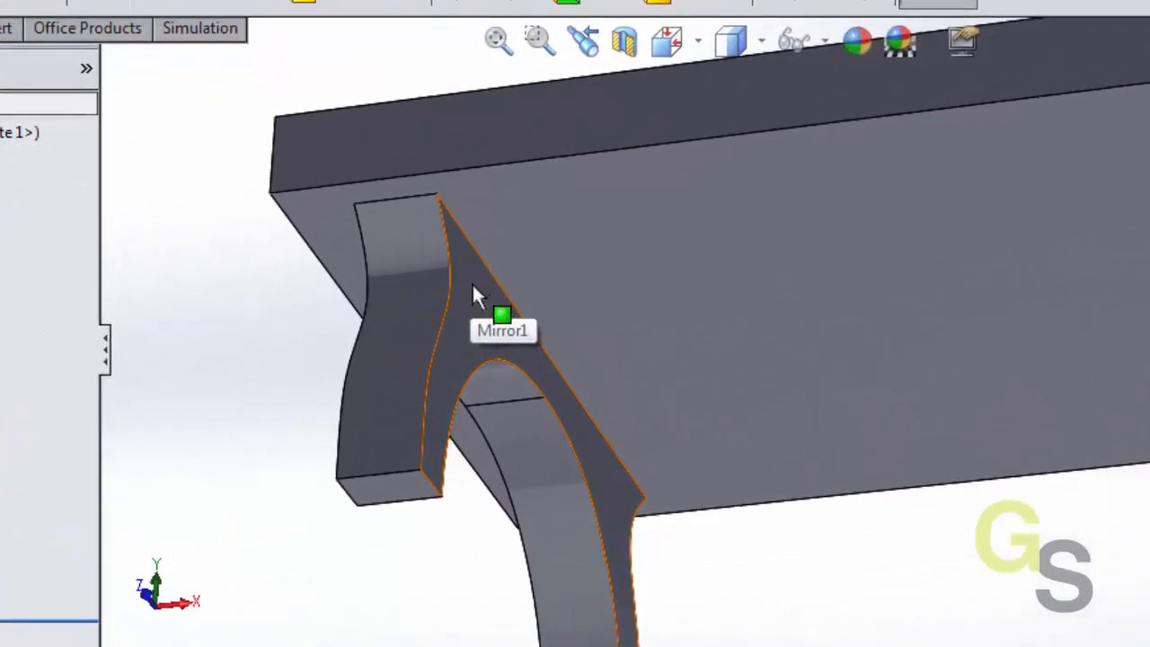
mouse_move(476, 309)
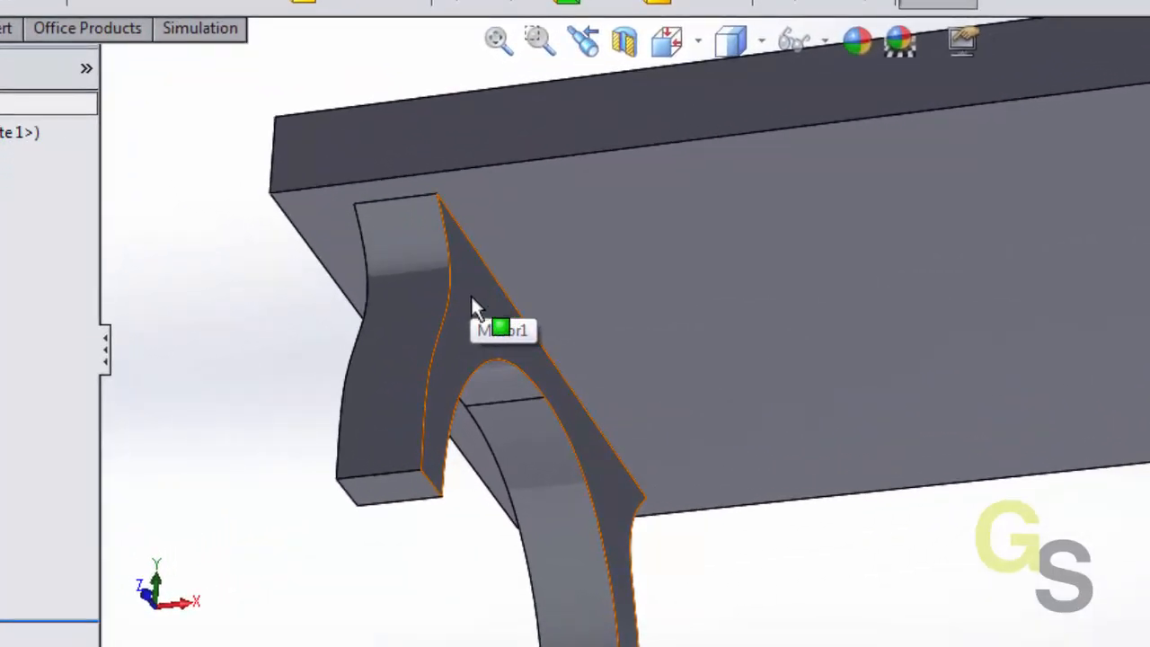
- Use Select Other on the mirrored leg face to pick Face@Split Line2 under the seat
left_click(477, 306)
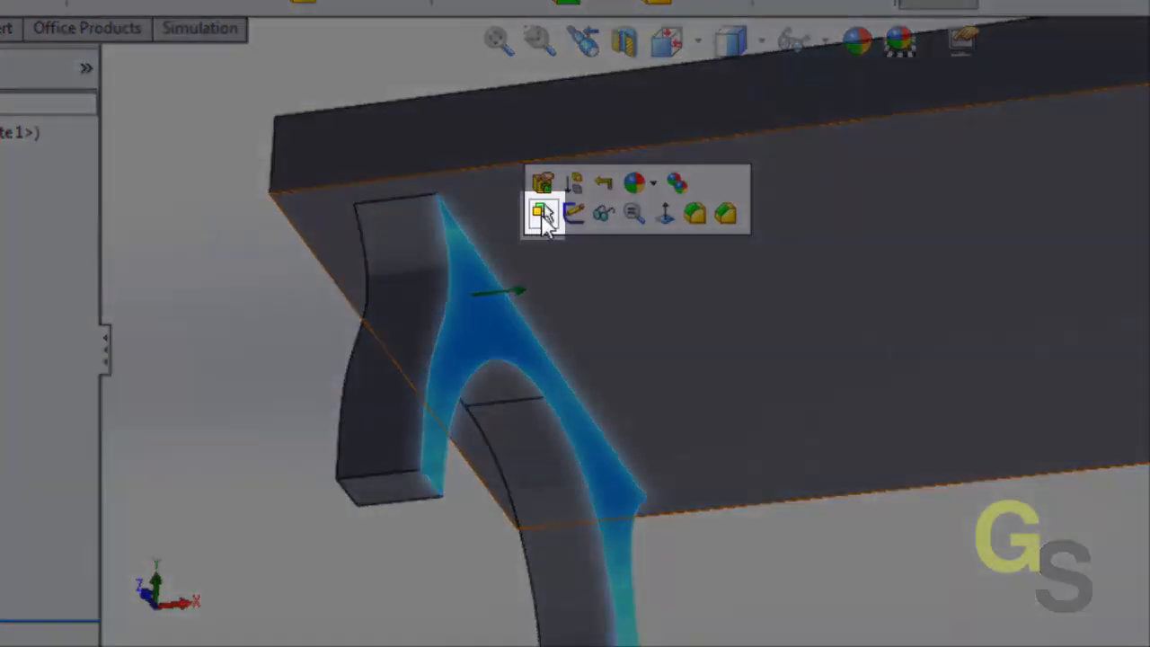
mouse_move(543, 212)
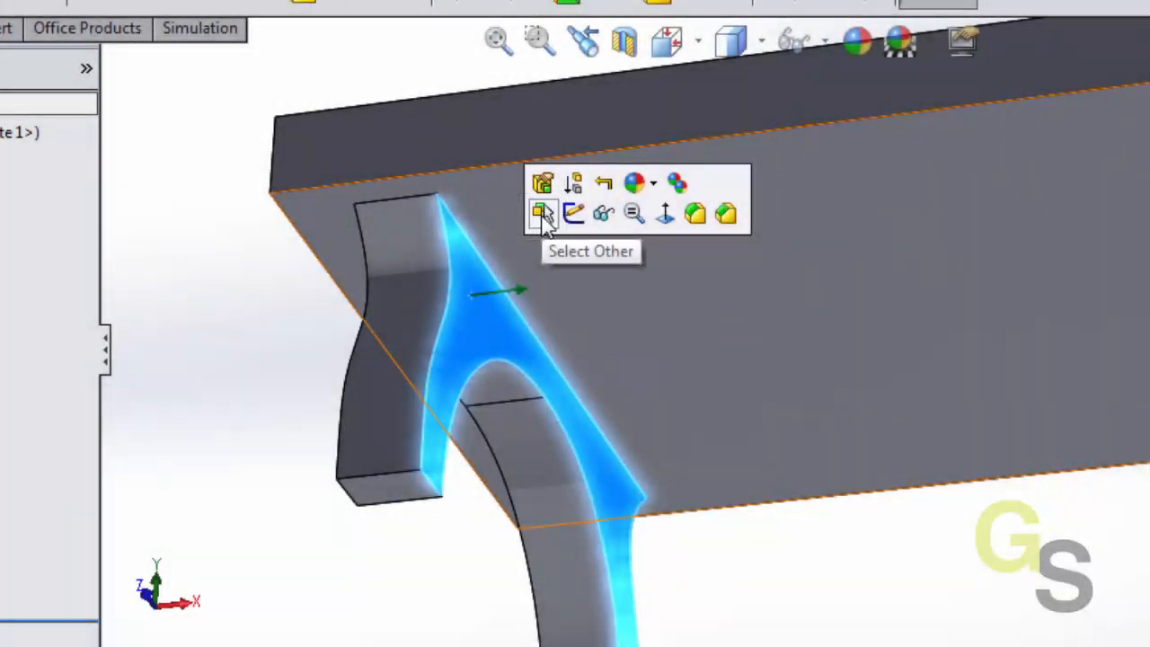
left_click(543, 213)
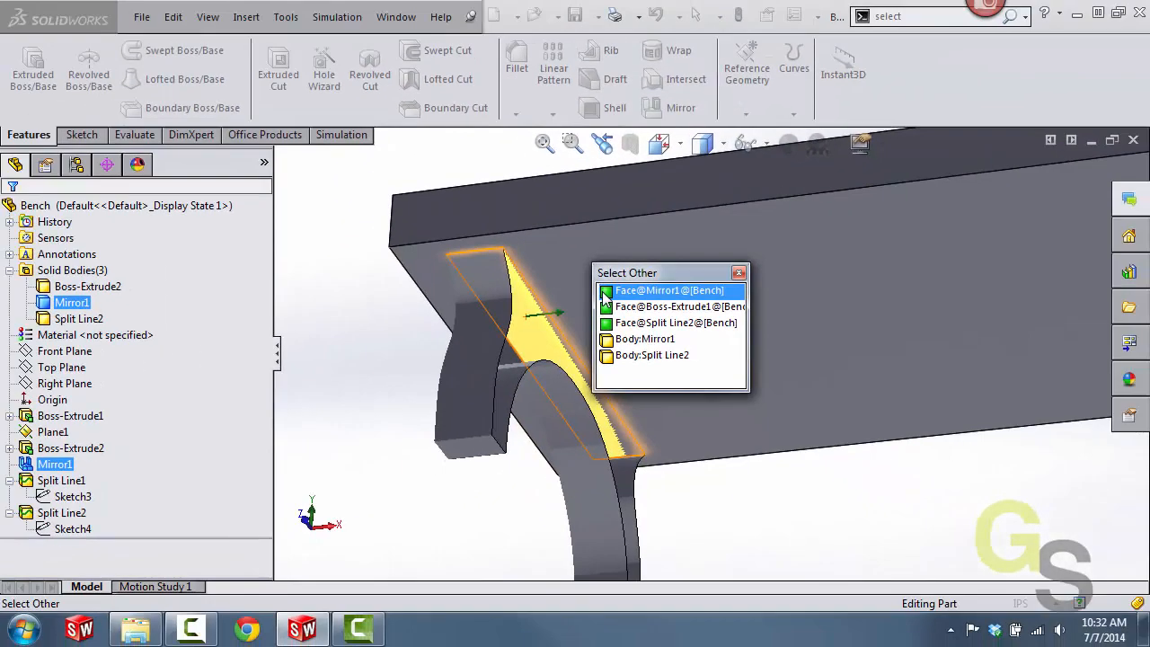
left_click(676, 324)
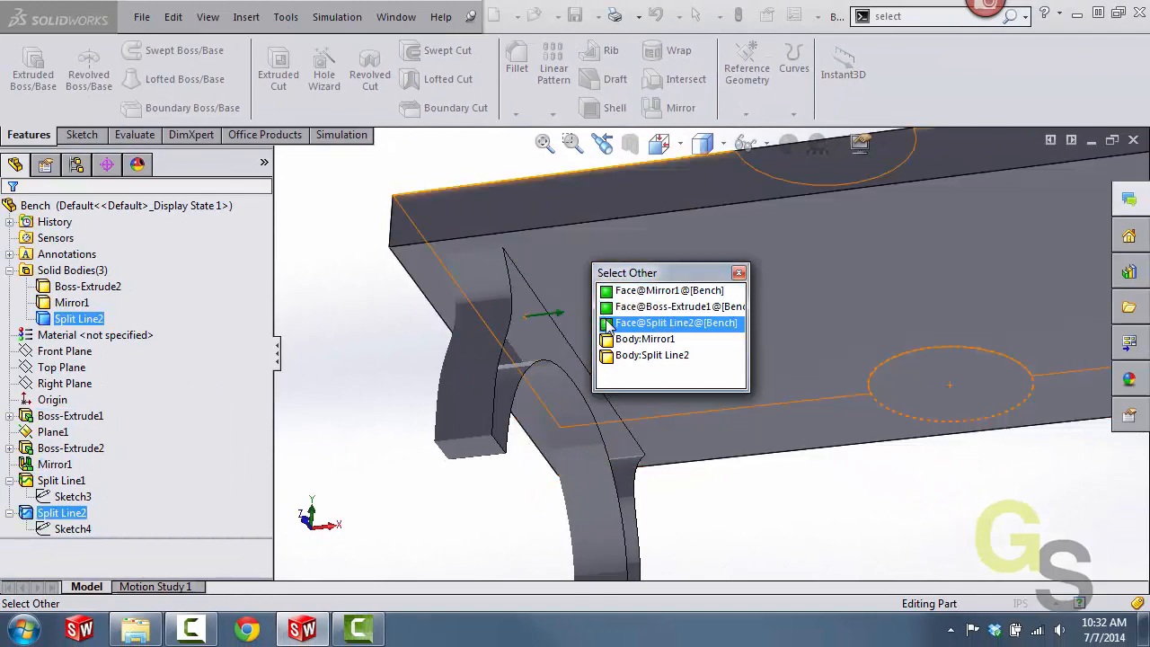
left_click(645, 338)
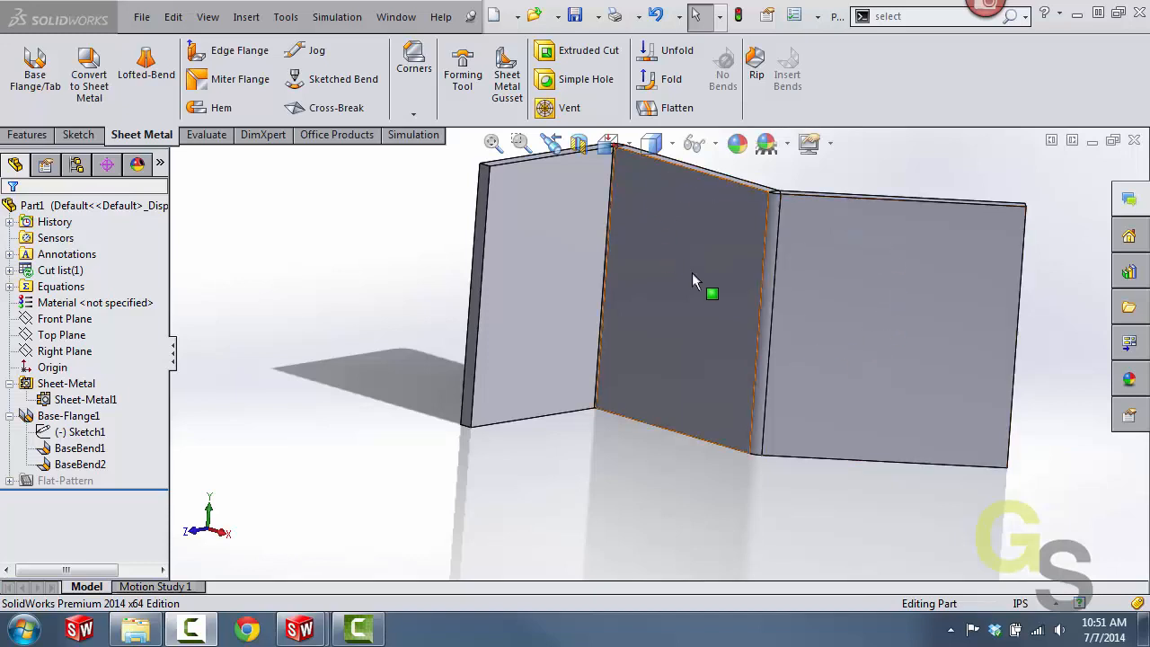
- Select the middle flange panel and Invert Selection so both outer panels are selected
left_click(686, 297)
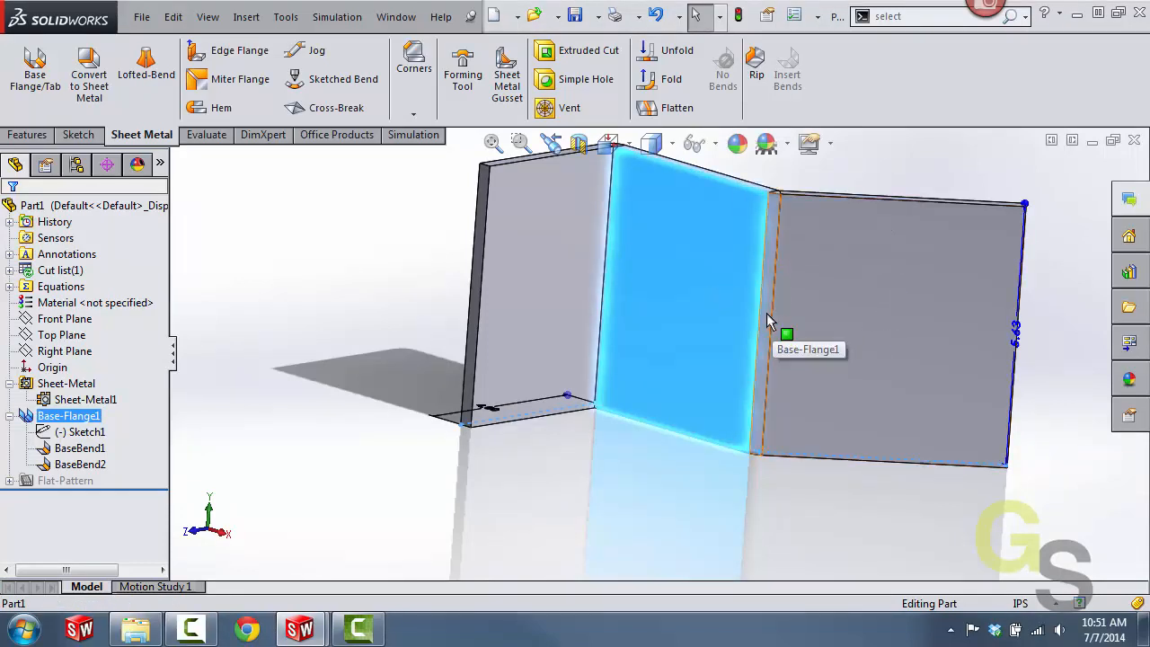
left_click(79, 448)
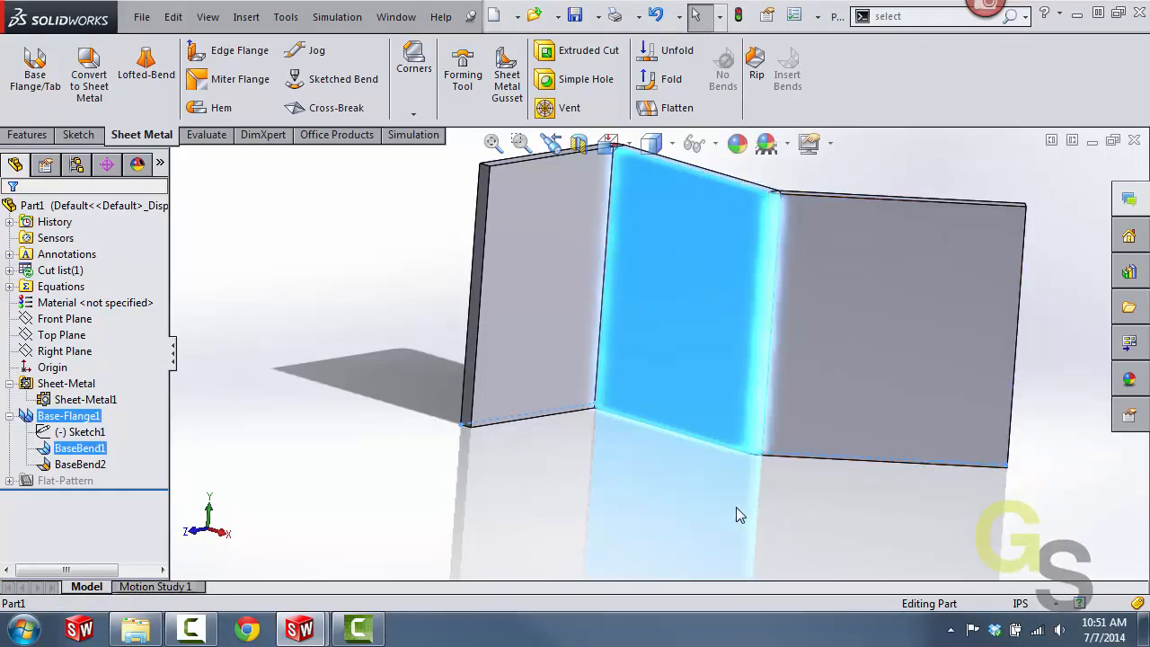
key("ctrl")
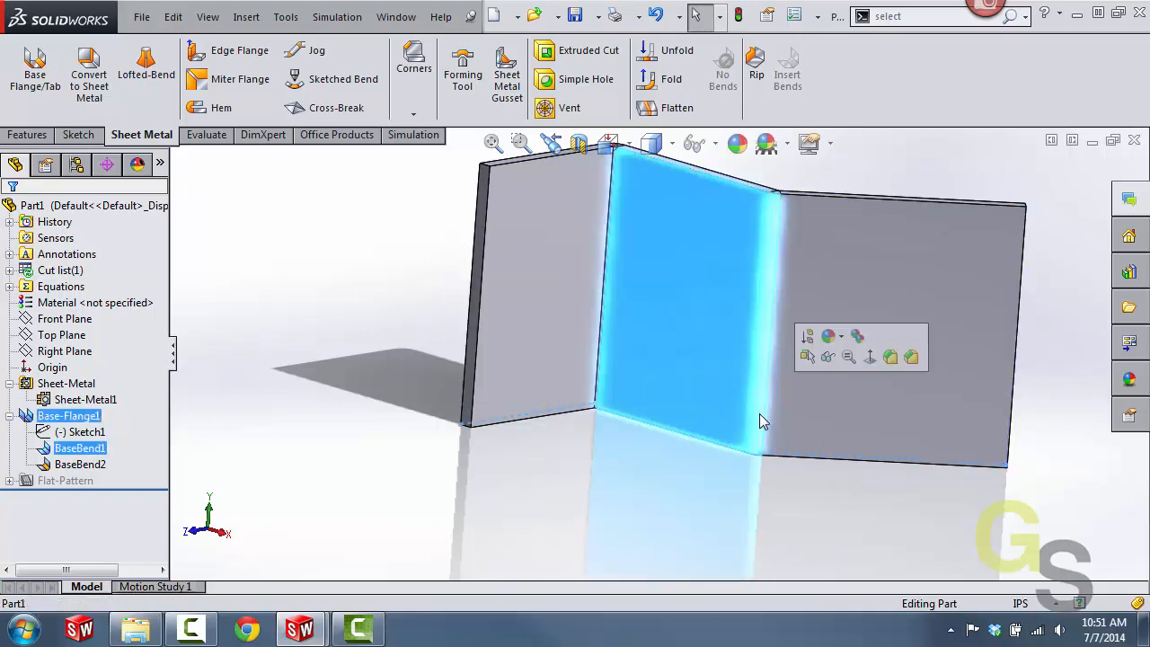
right_click(764, 422)
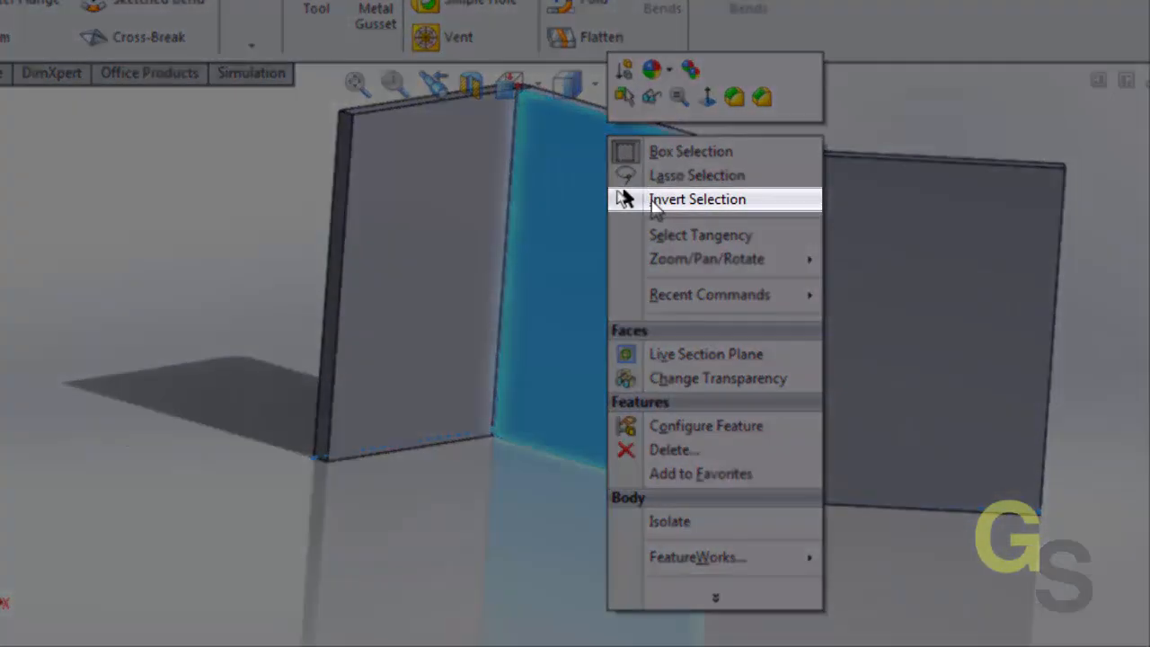
left_click(698, 198)
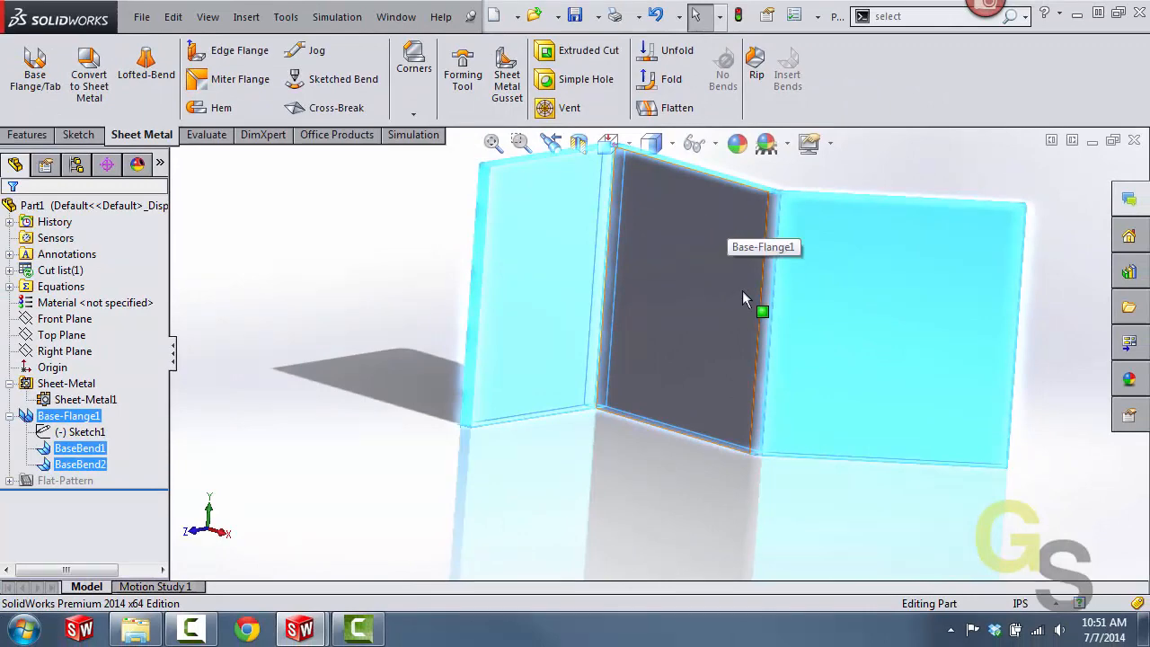
mouse_move(719, 392)
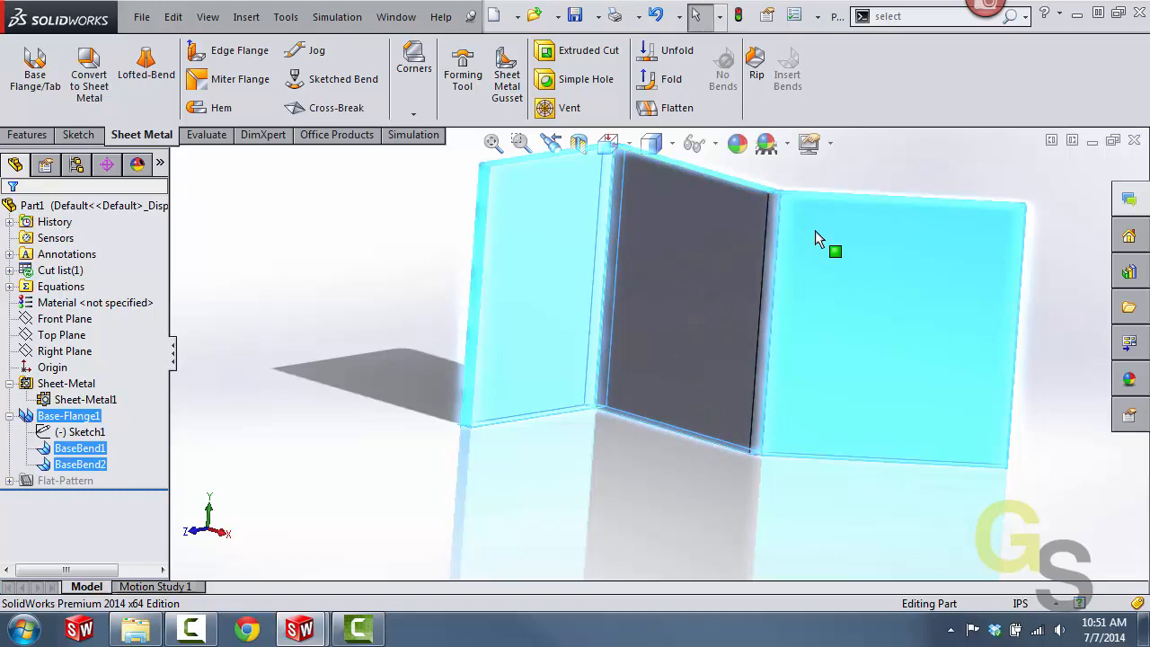
right_click(818, 237)
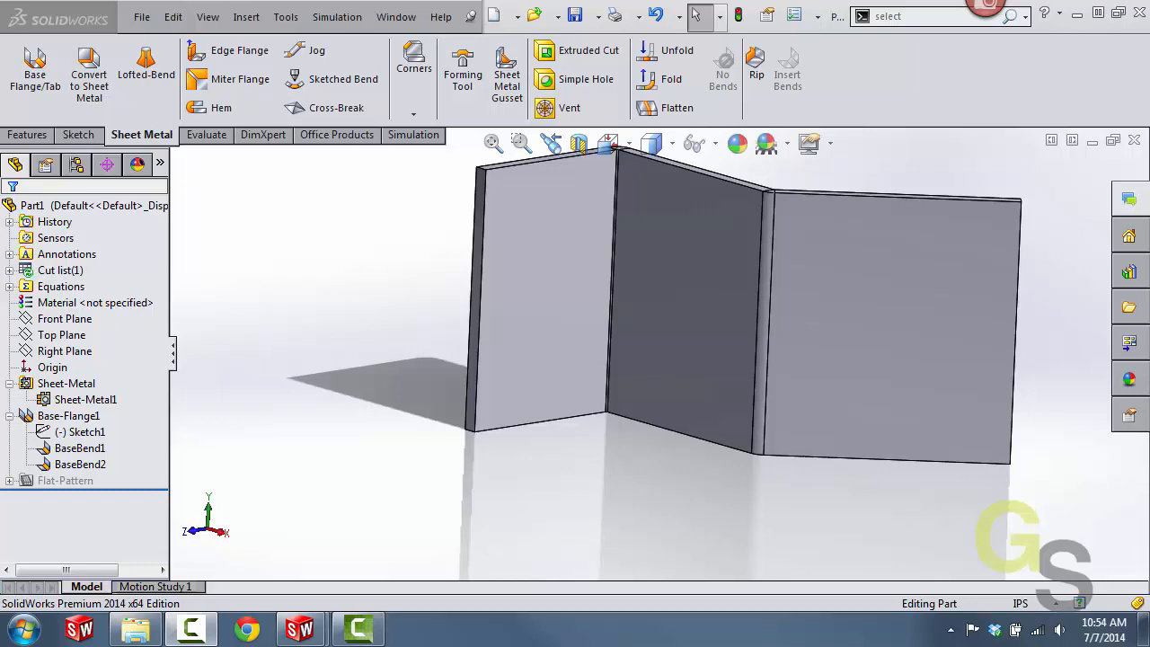
- Select Tangency from the right panel to pick all tangent-connected faces and bends
left_click(895, 333)
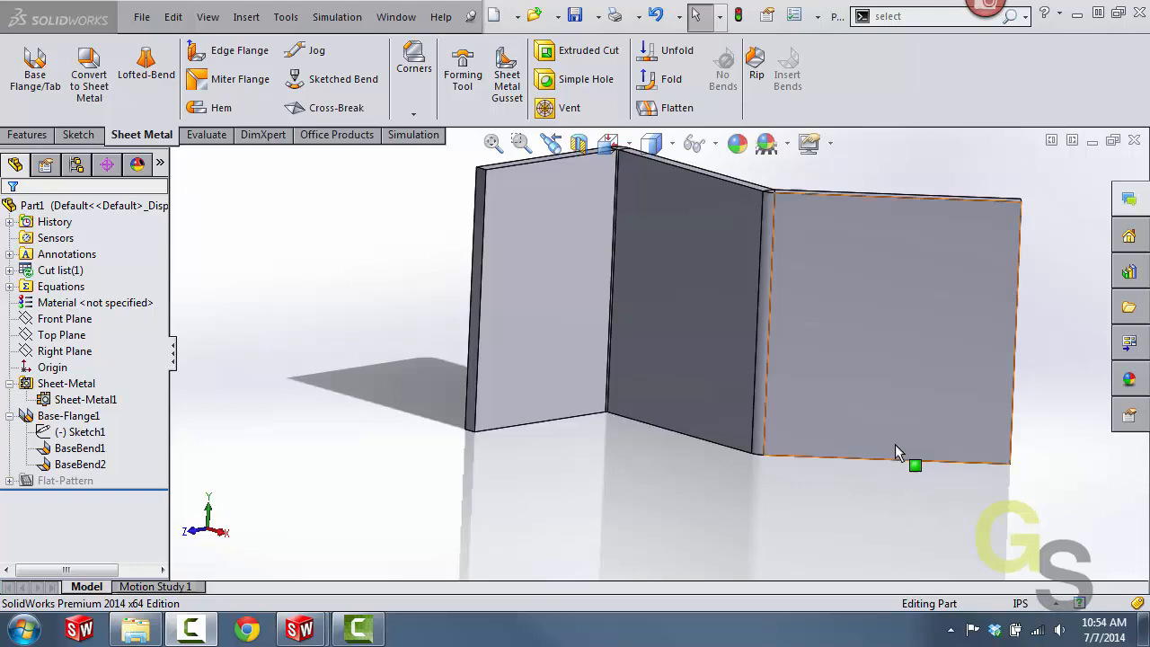
mouse_move(881, 378)
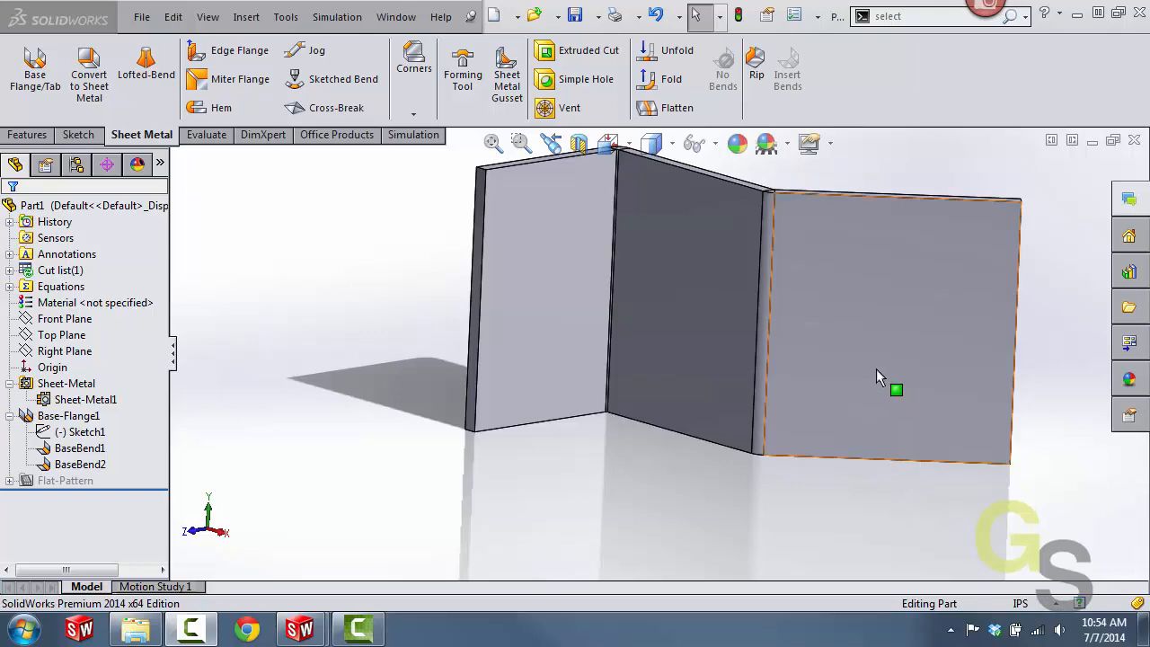
right_click(895, 389)
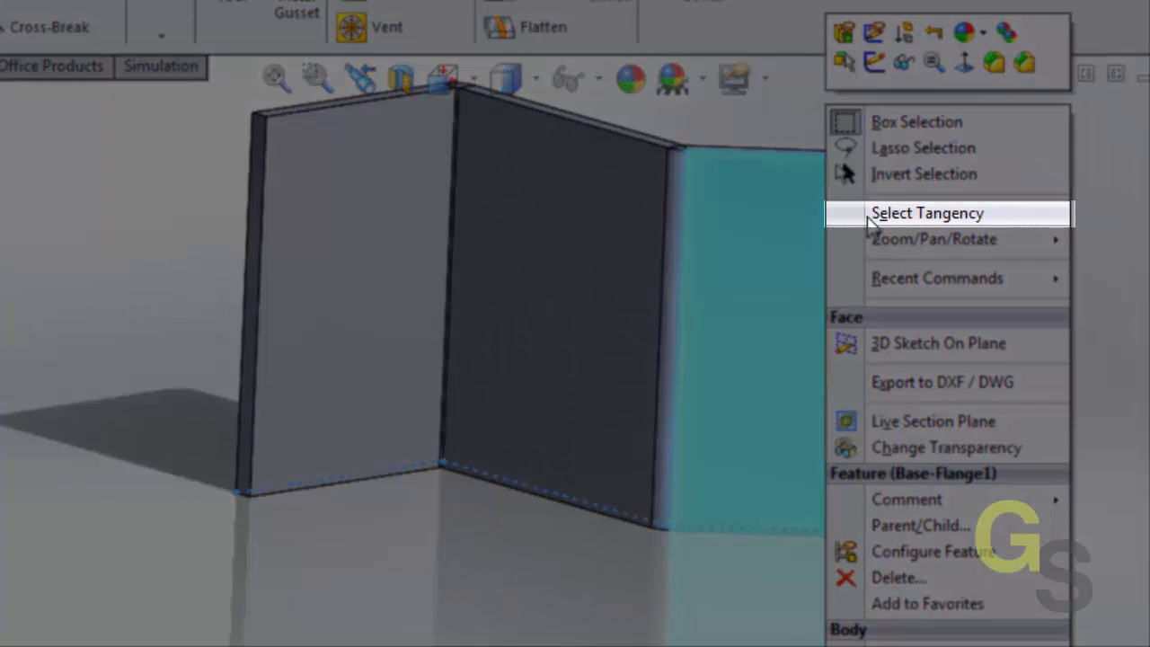
left_click(927, 212)
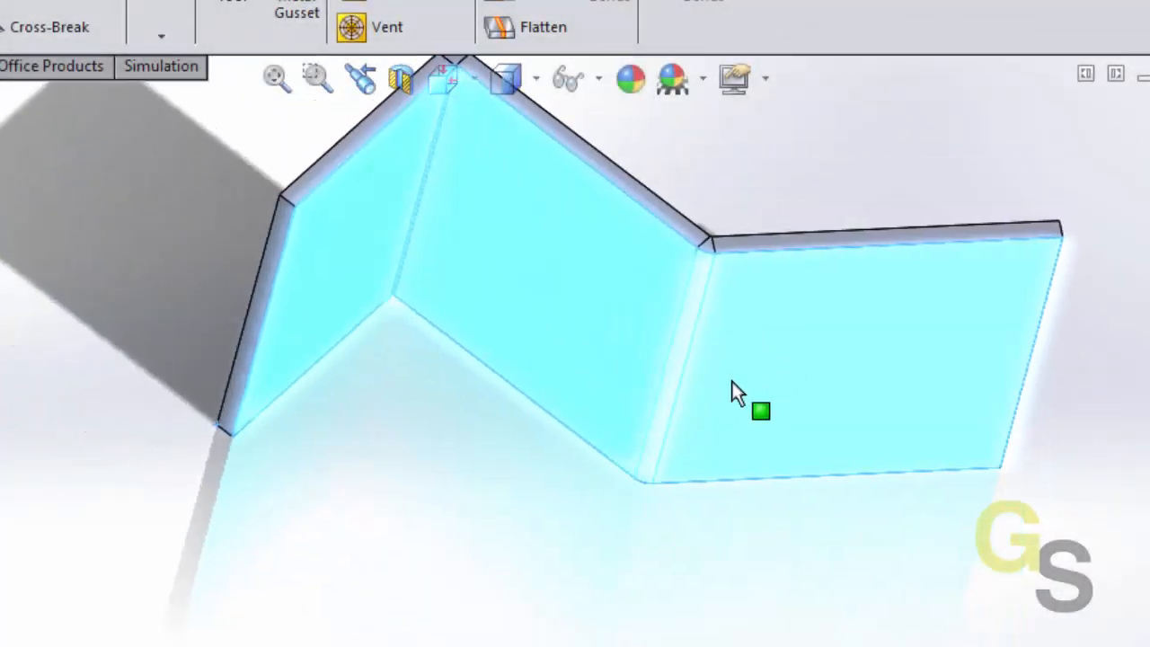
mouse_move(764, 350)
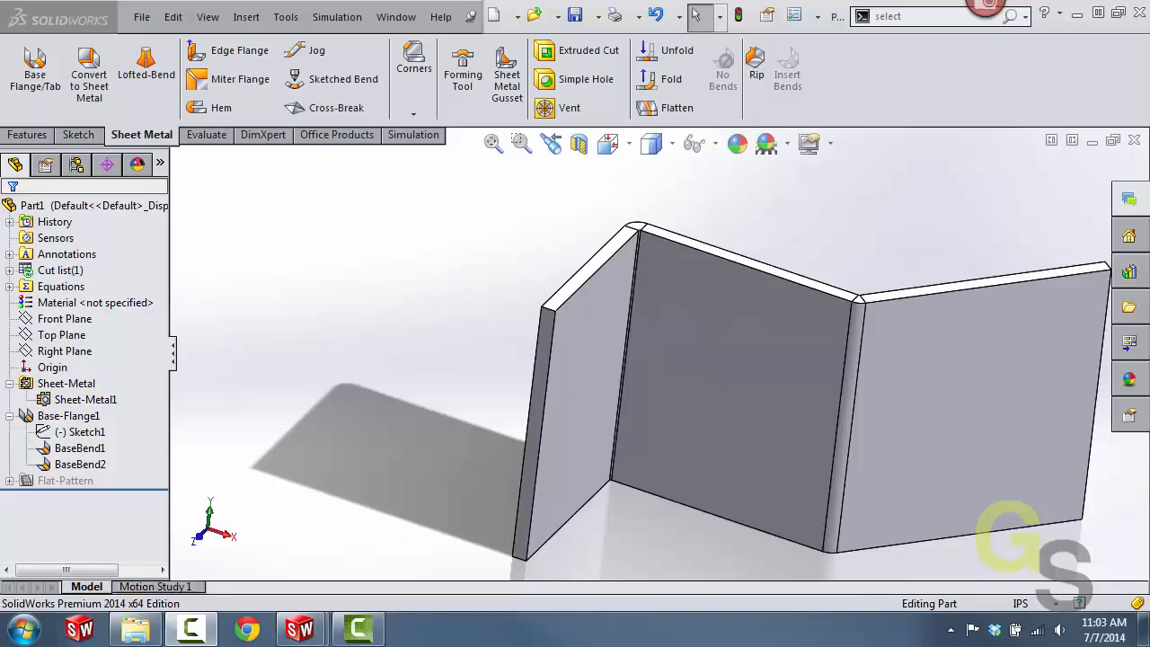
- Open the Magnifying Glass over the top corner where the middle panel meets the bend
left_click(728, 377)
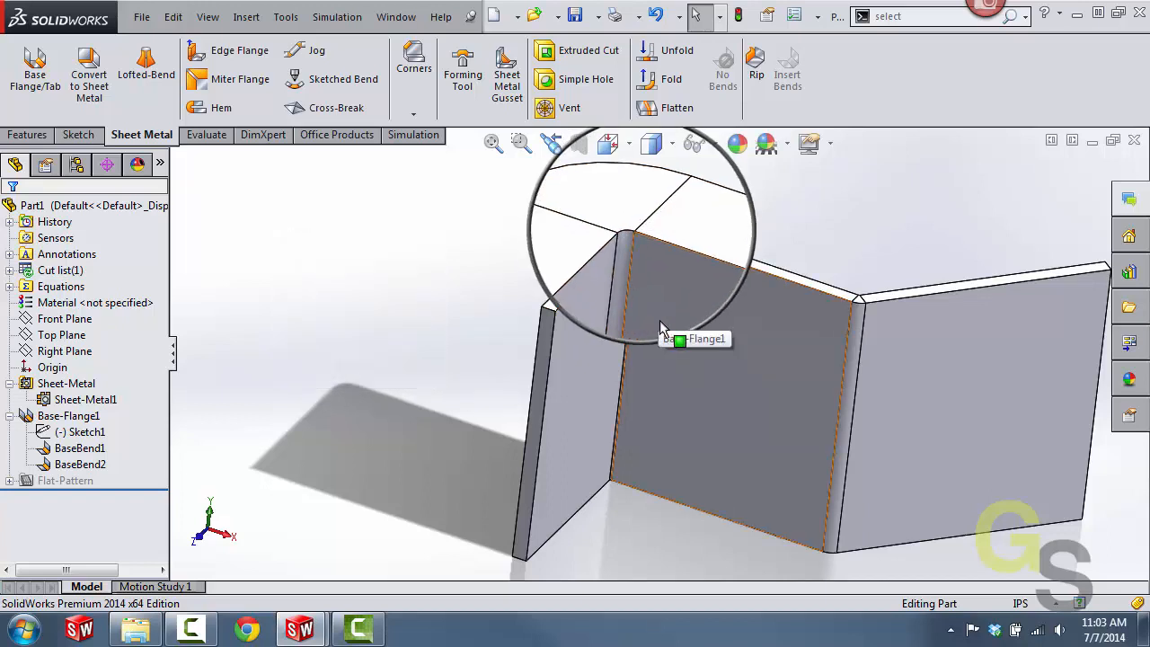
mouse_move(626, 235)
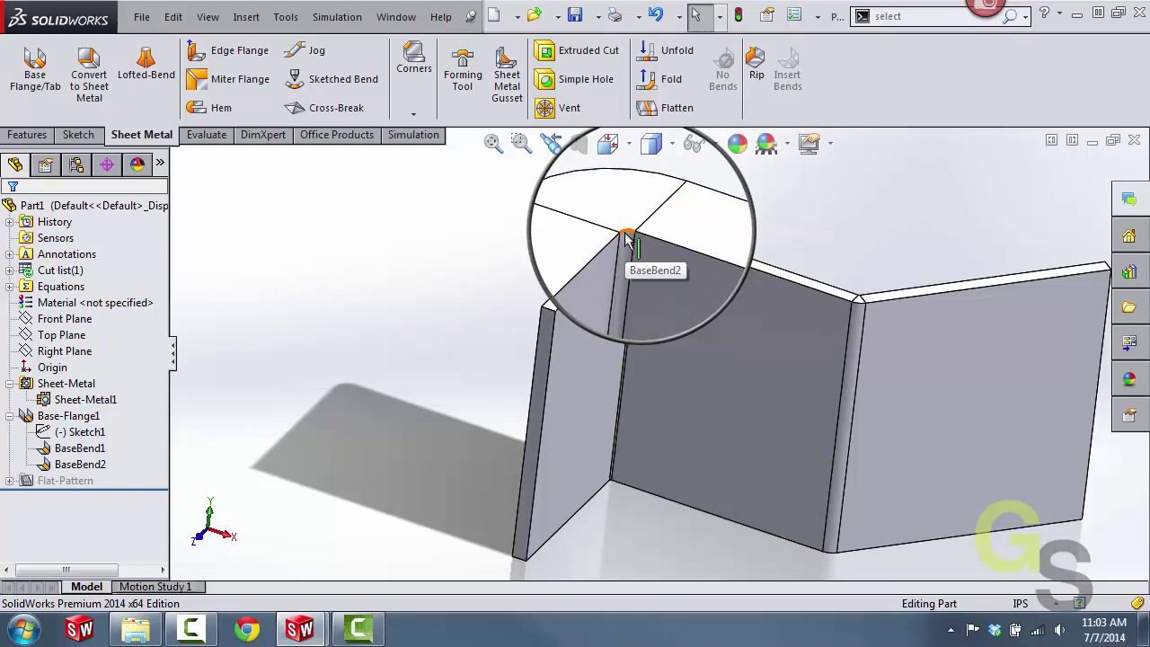